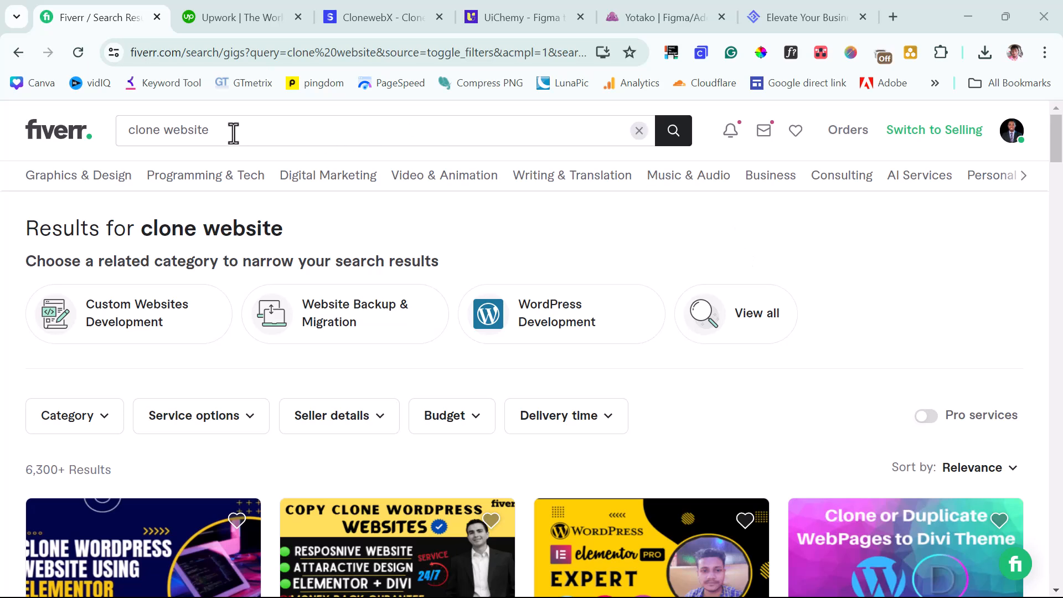
Step: Scroll the Fiverr 'clone website' results down to the first row of gig cards
scroll(down, 3)
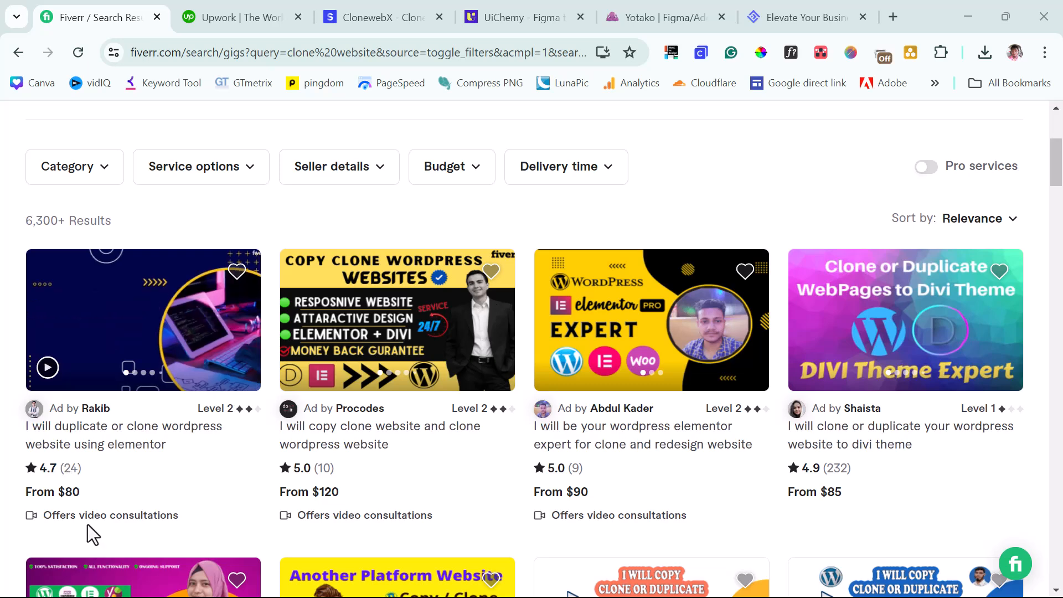
mouse_move(64, 512)
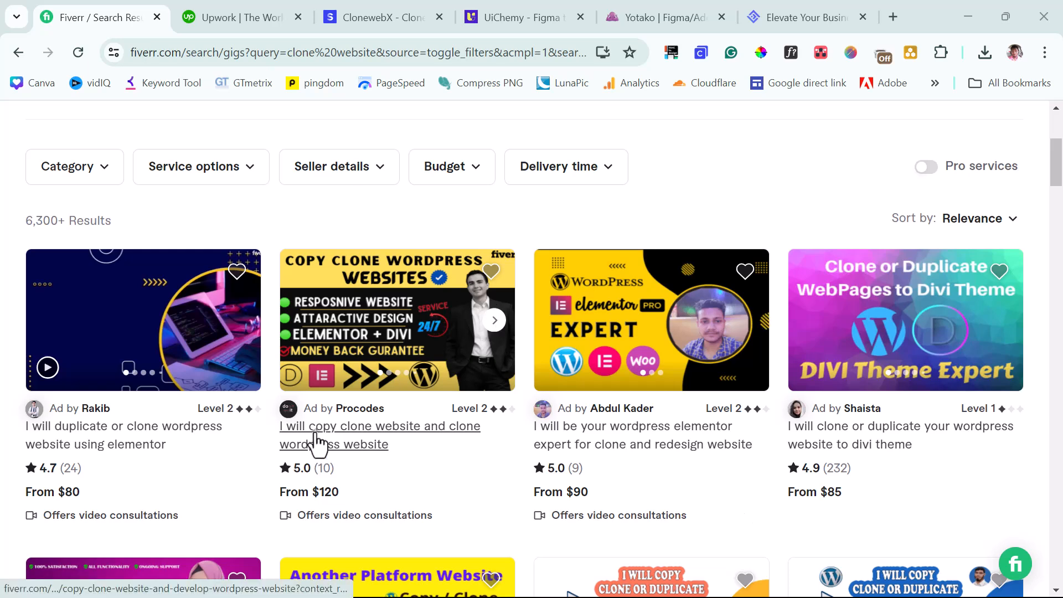
Step: View the Procodes copy-clone website gig and compare its $220 Standard and Premium packages
click(378, 425)
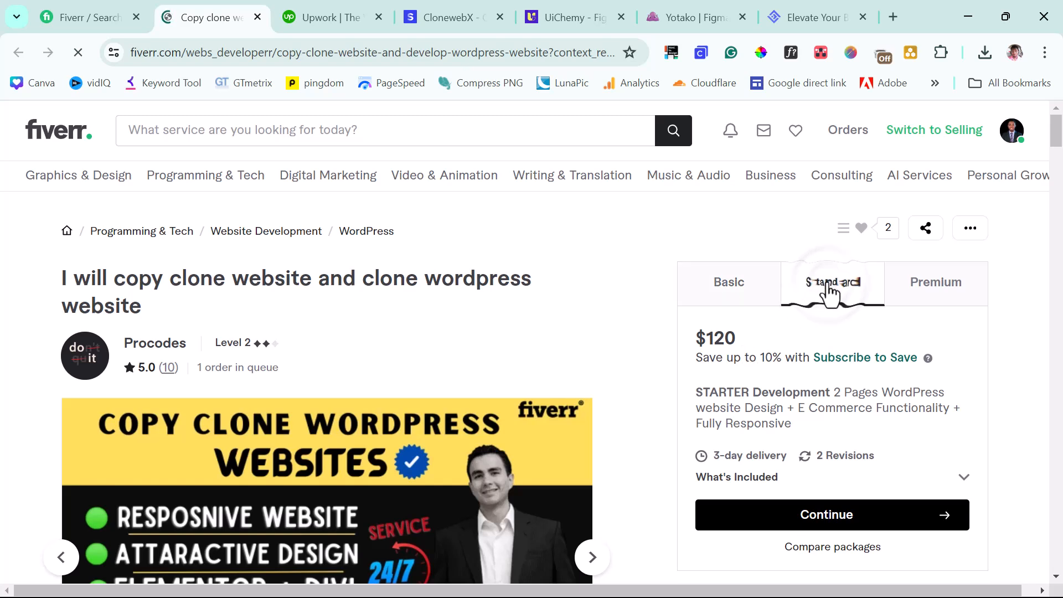
click(832, 282)
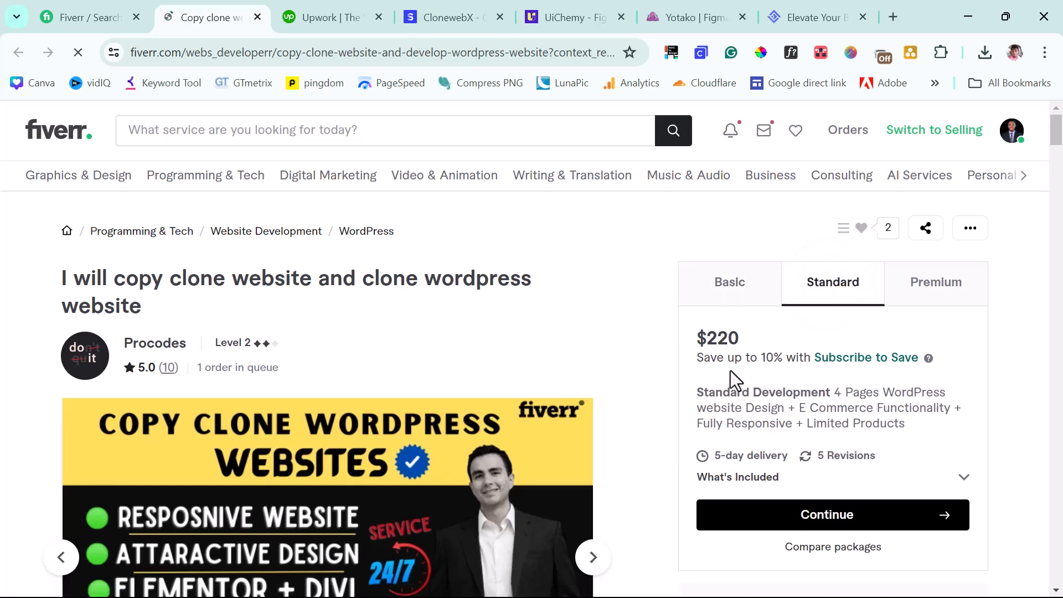
mouse_move(877, 409)
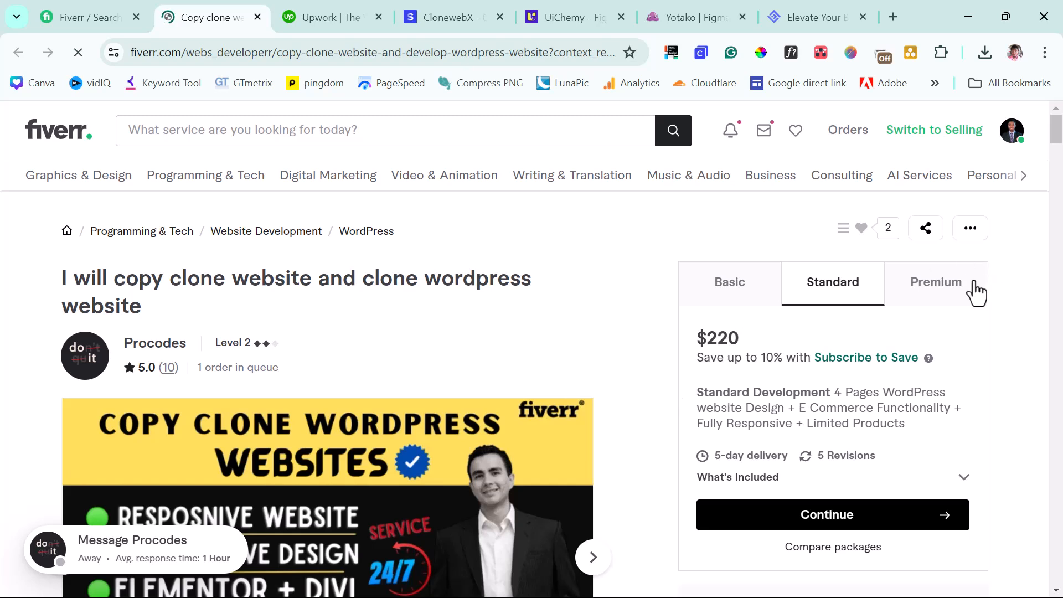
click(934, 283)
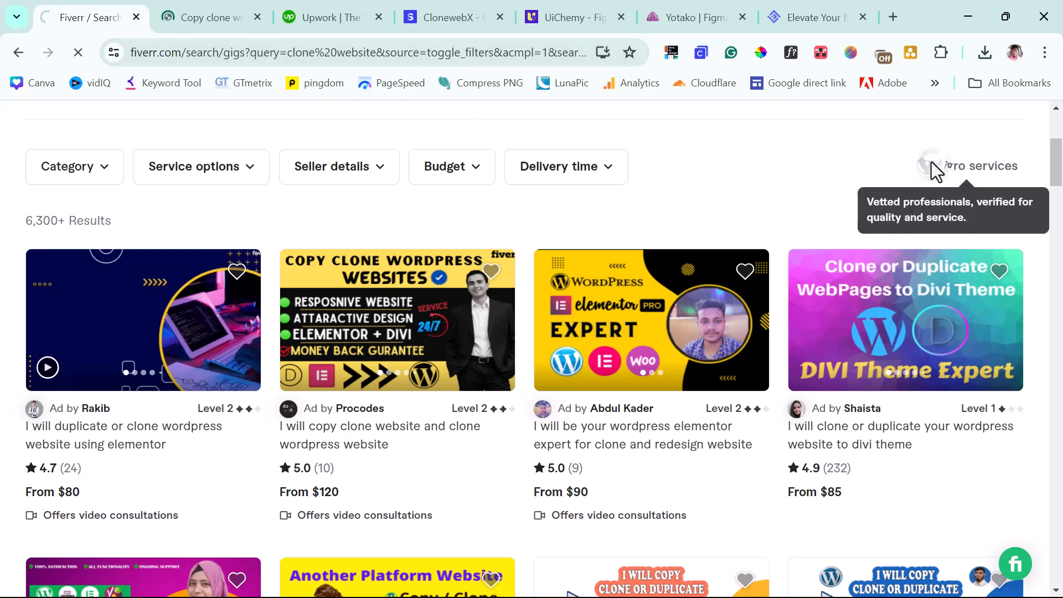
Step: Filter the results to Pro services only and browse the 9 vetted gigs ($100–$385)
click(926, 166)
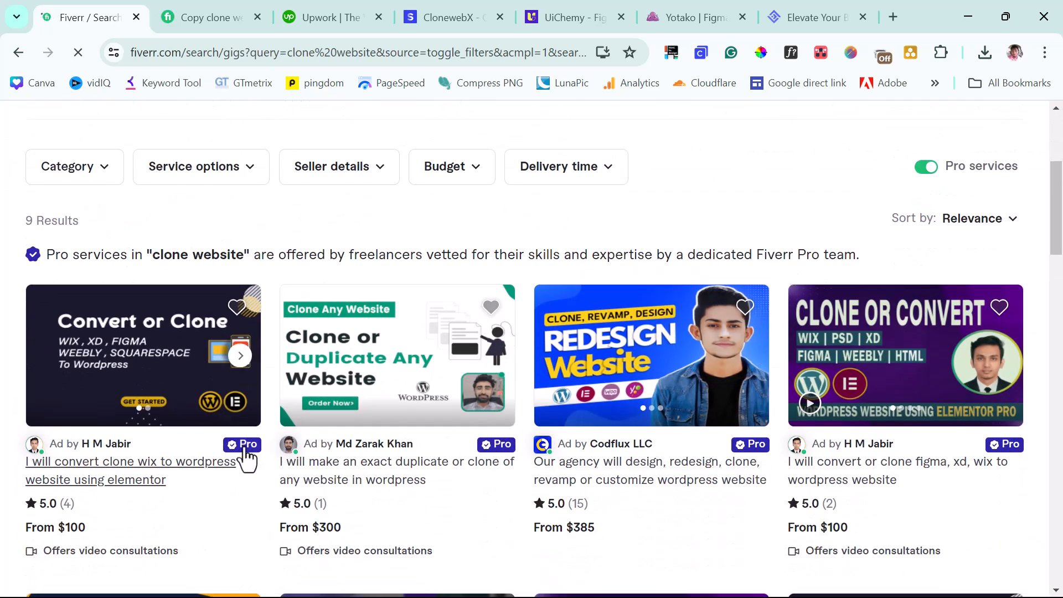
mouse_move(243, 444)
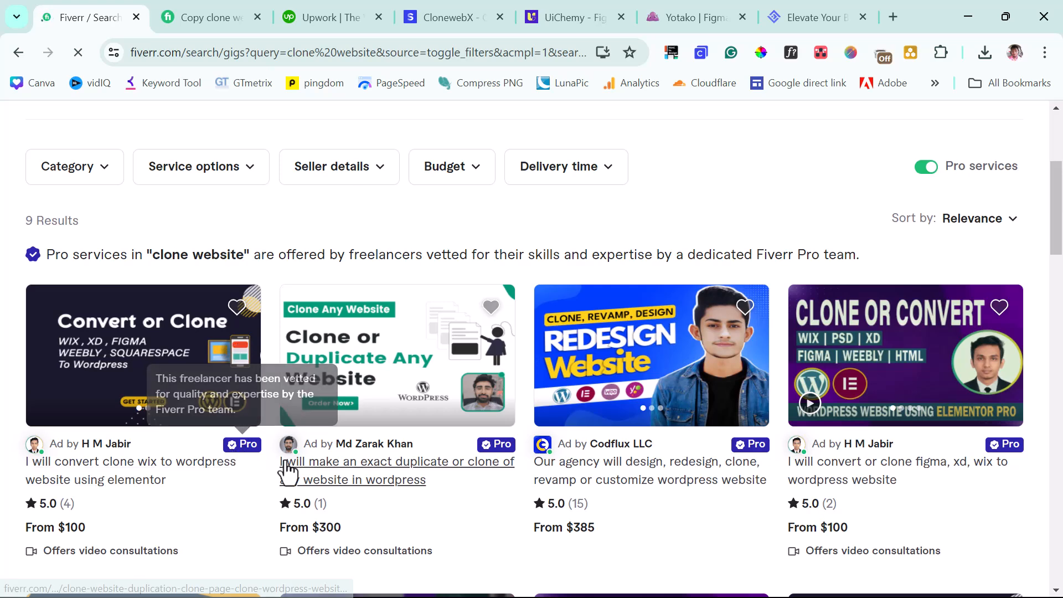
scroll(down, 3)
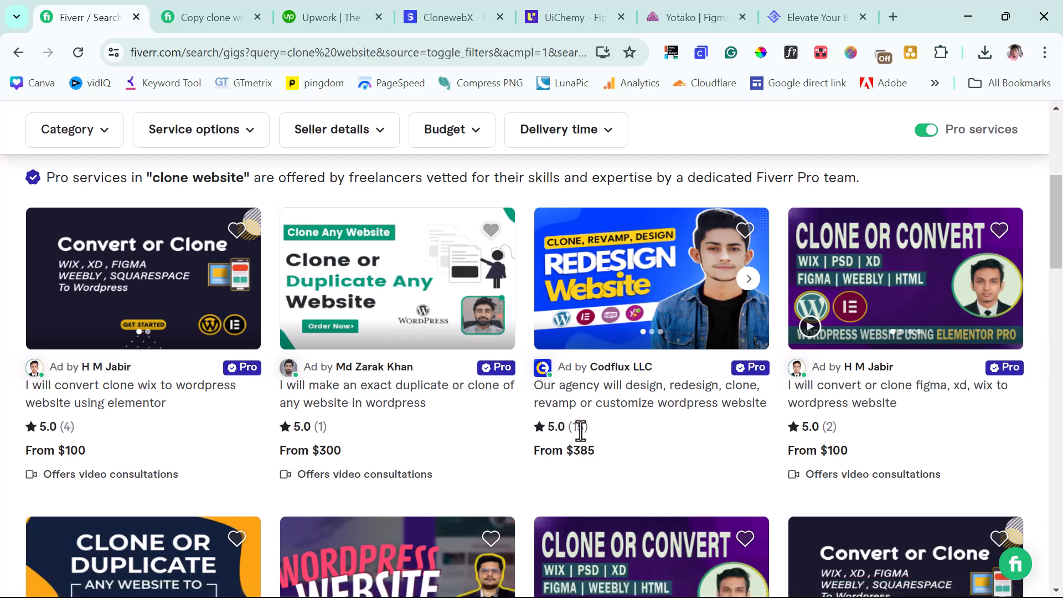
mouse_move(580, 429)
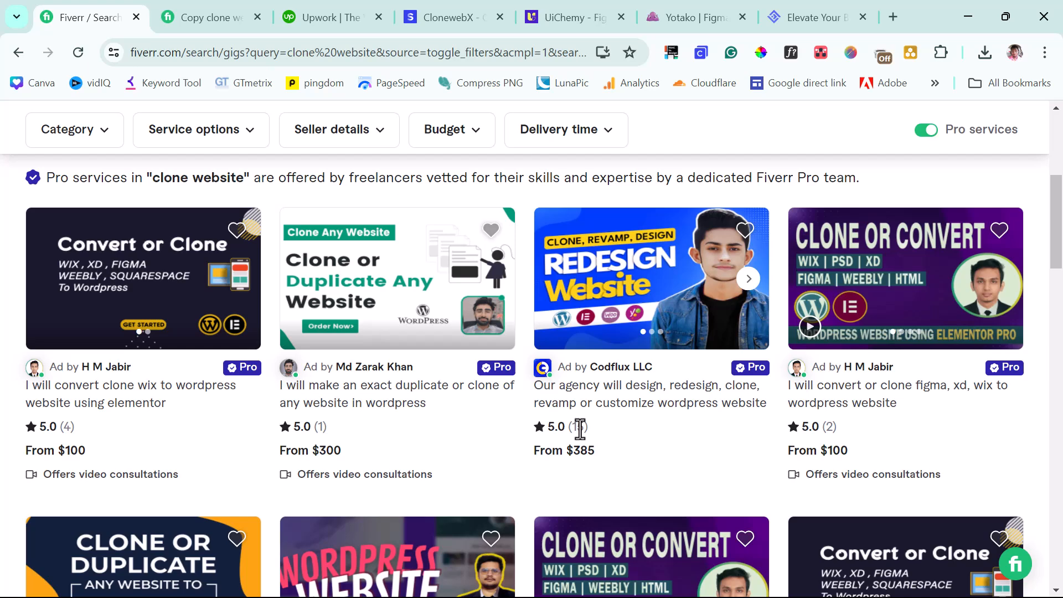
mouse_move(582, 429)
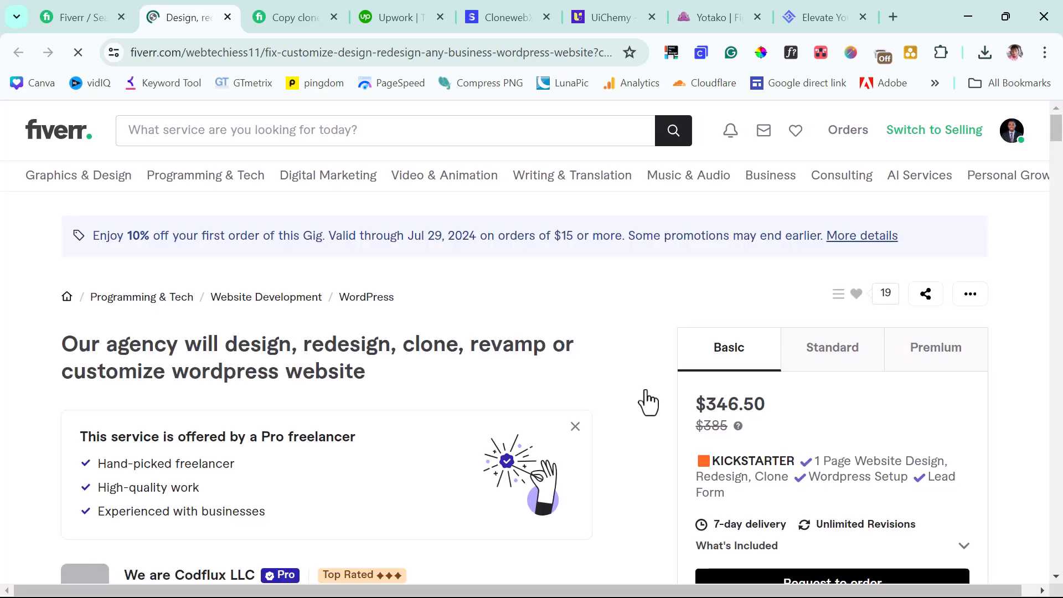
Step: Dismiss the 10% off first-order offer on the Codflux LLC gig page
click(861, 235)
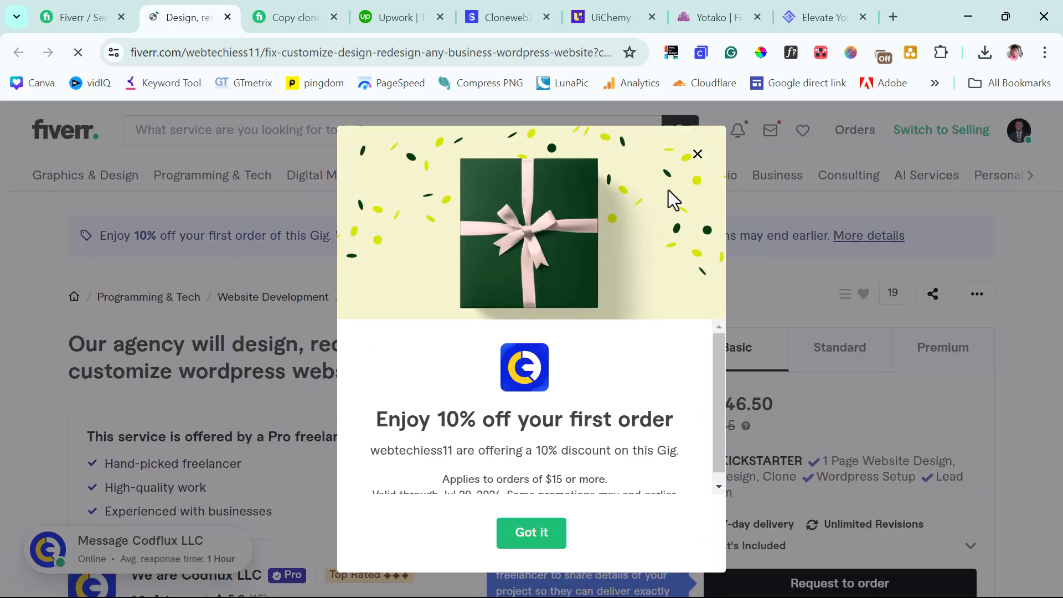
click(530, 533)
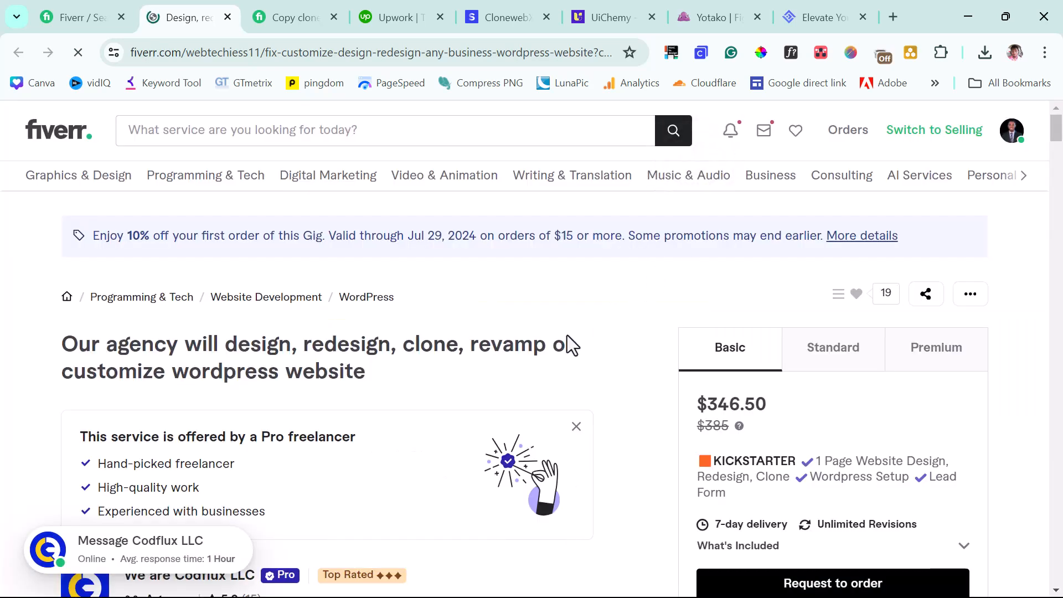
scroll(down, 3)
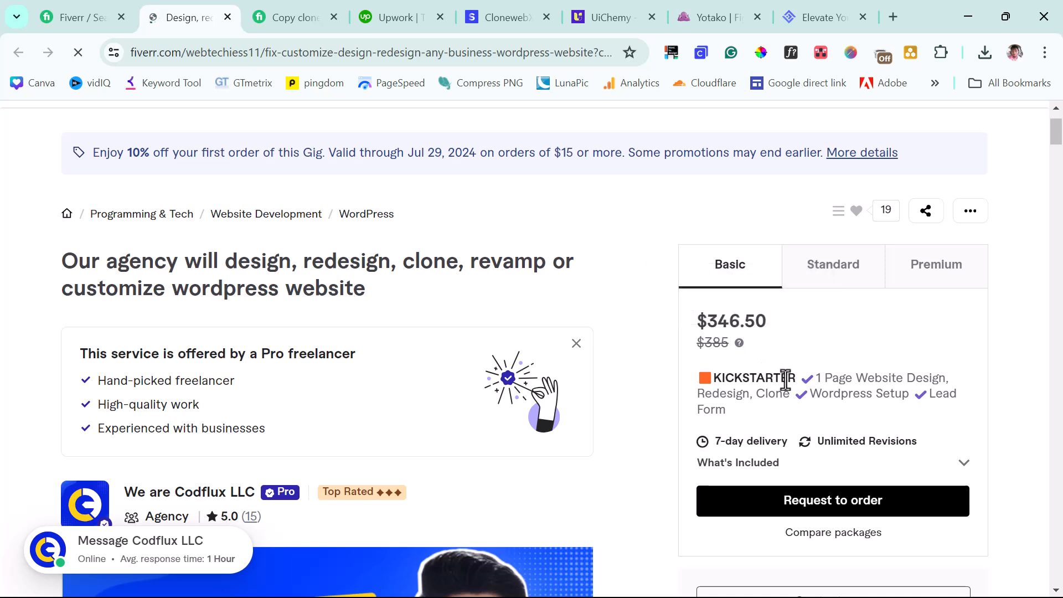
Step: Compare Codflux's Standard ($1,121) and Premium ($1,661) packages and browse the gig details
click(832, 265)
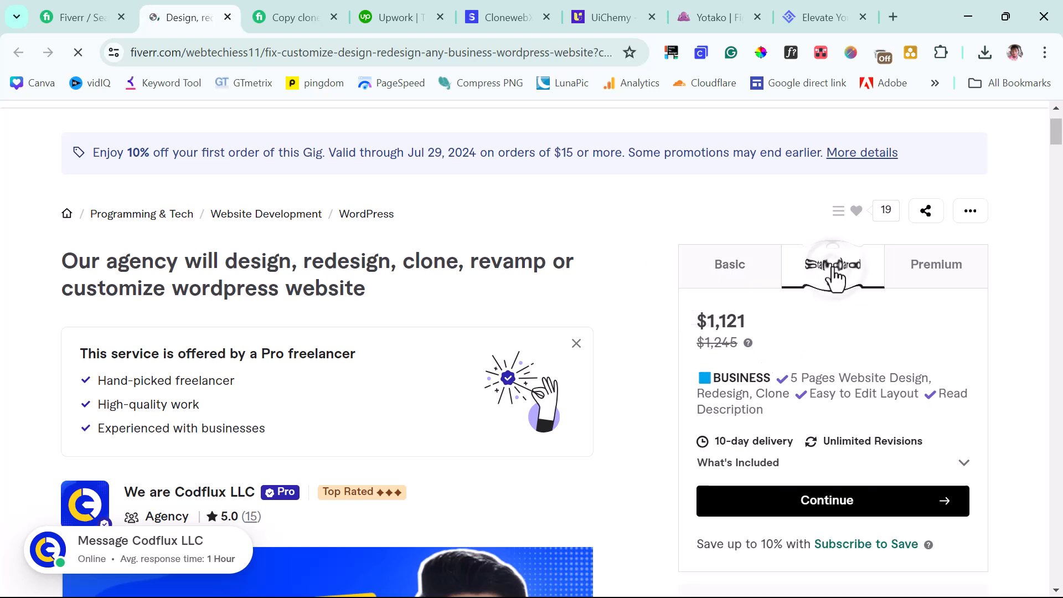
click(832, 264)
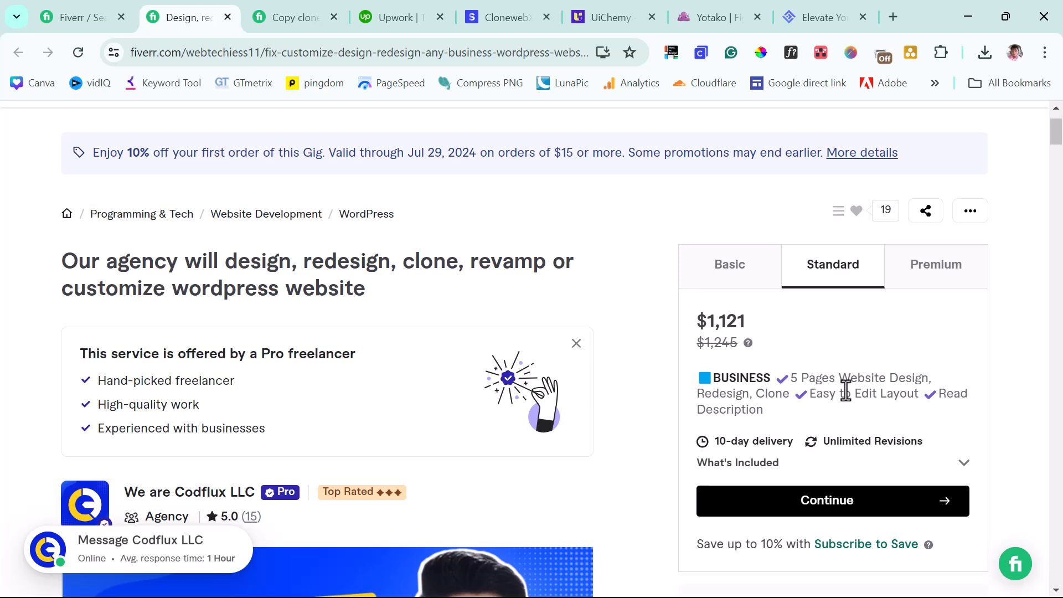
click(935, 264)
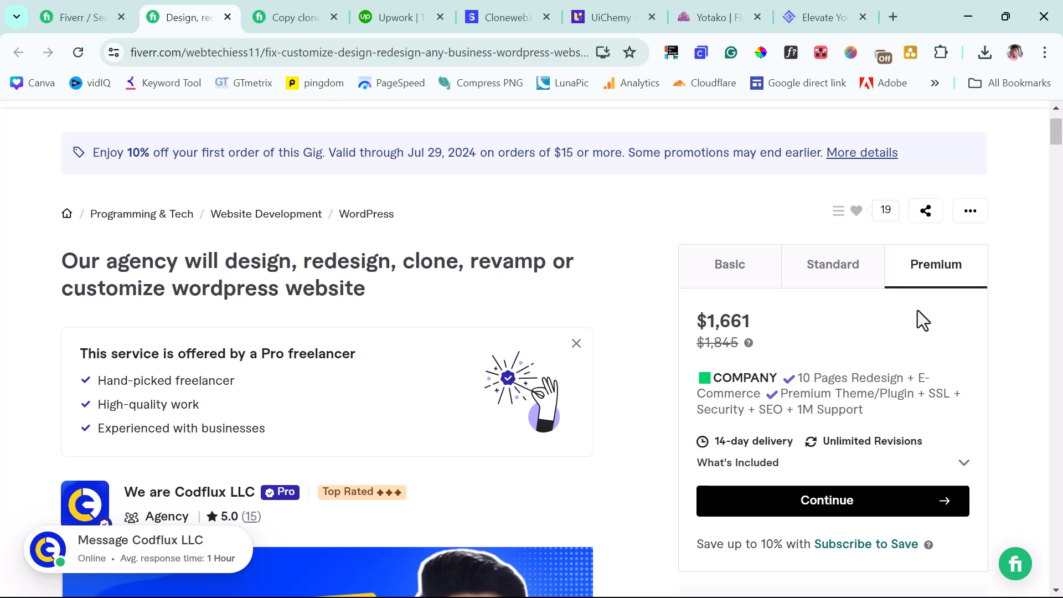
mouse_move(732, 368)
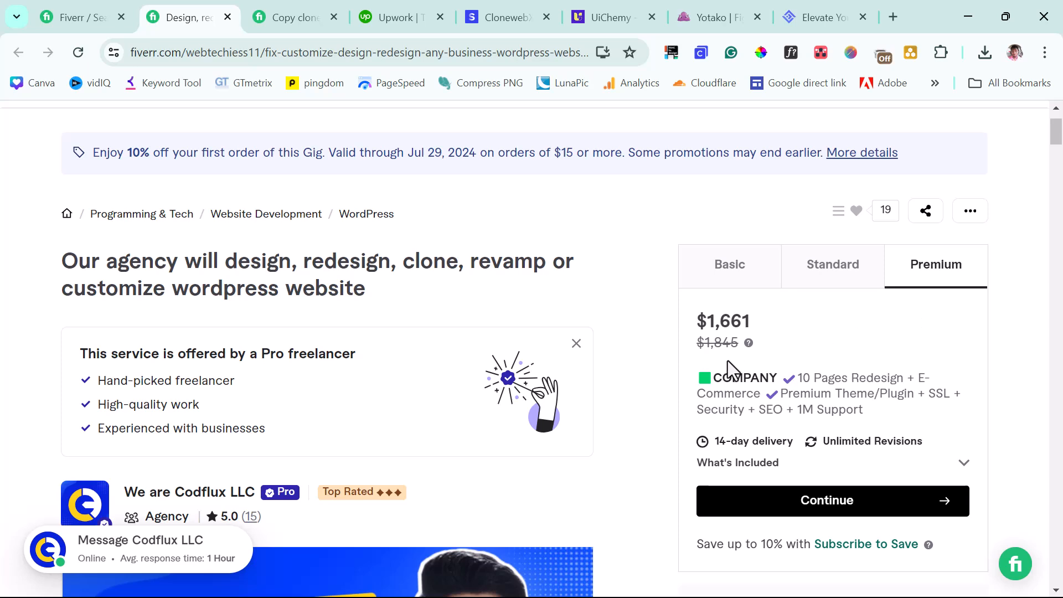
scroll(down, 3)
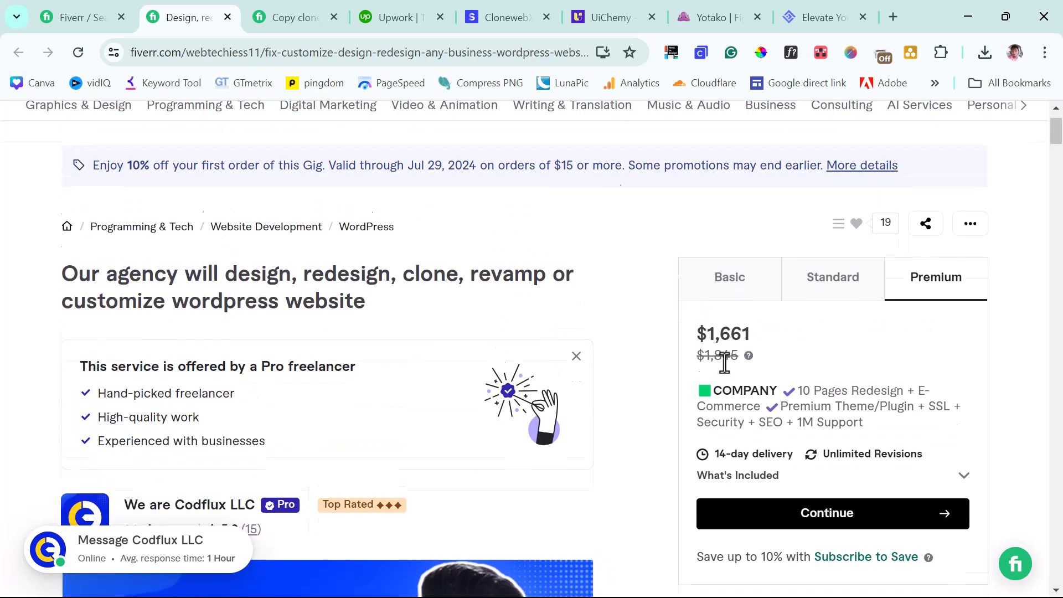
scroll(down, 3)
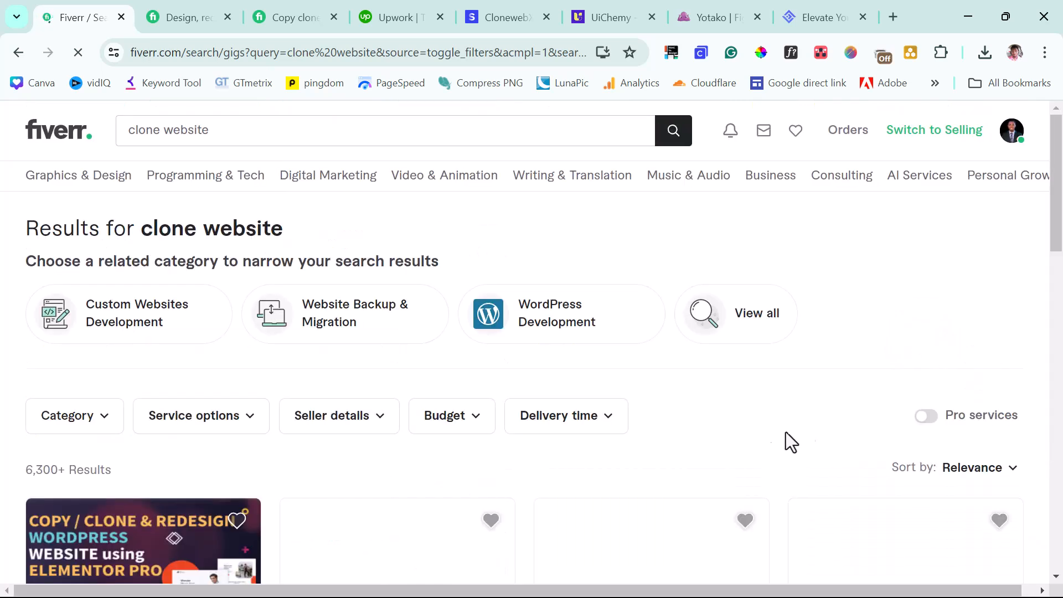
scroll(down, 3)
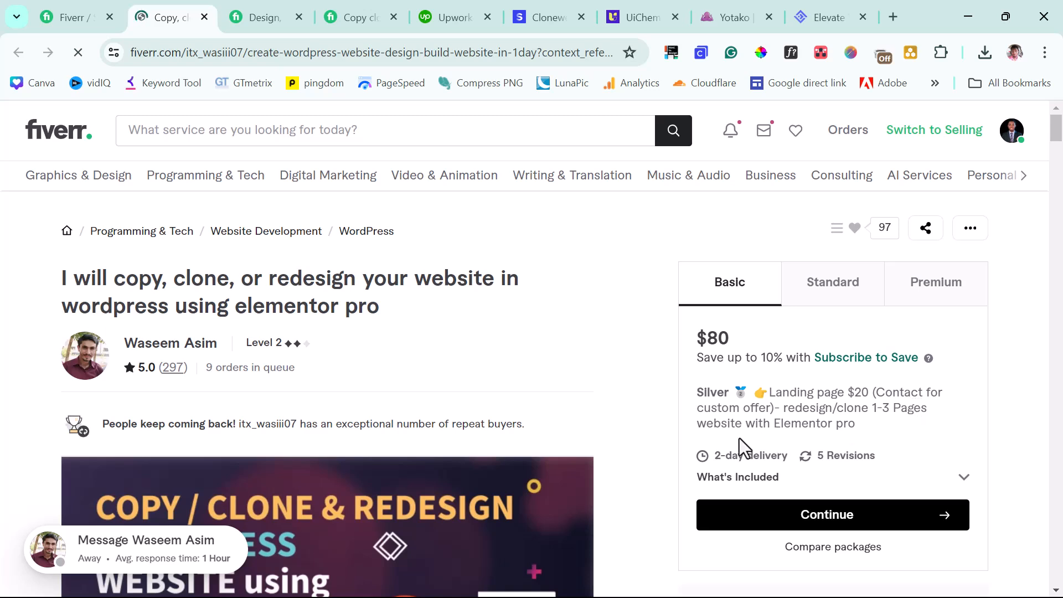
click(833, 282)
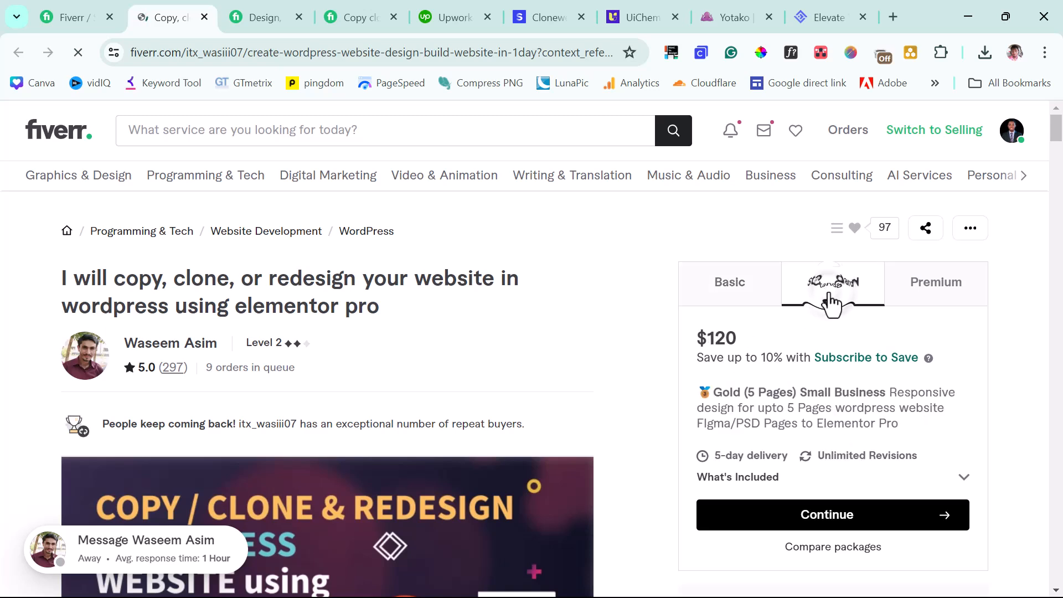
click(832, 282)
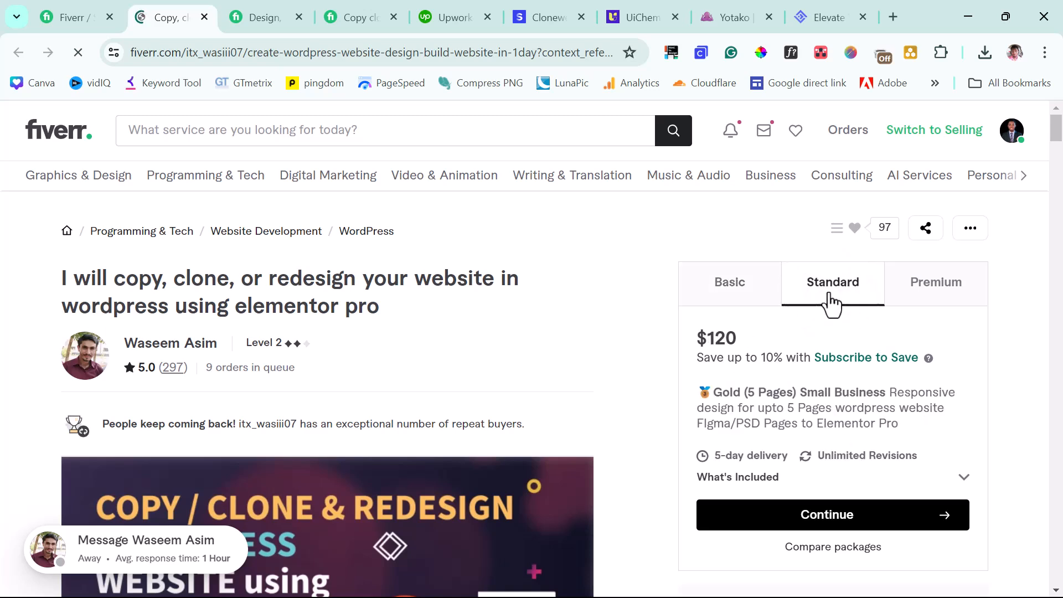
click(934, 283)
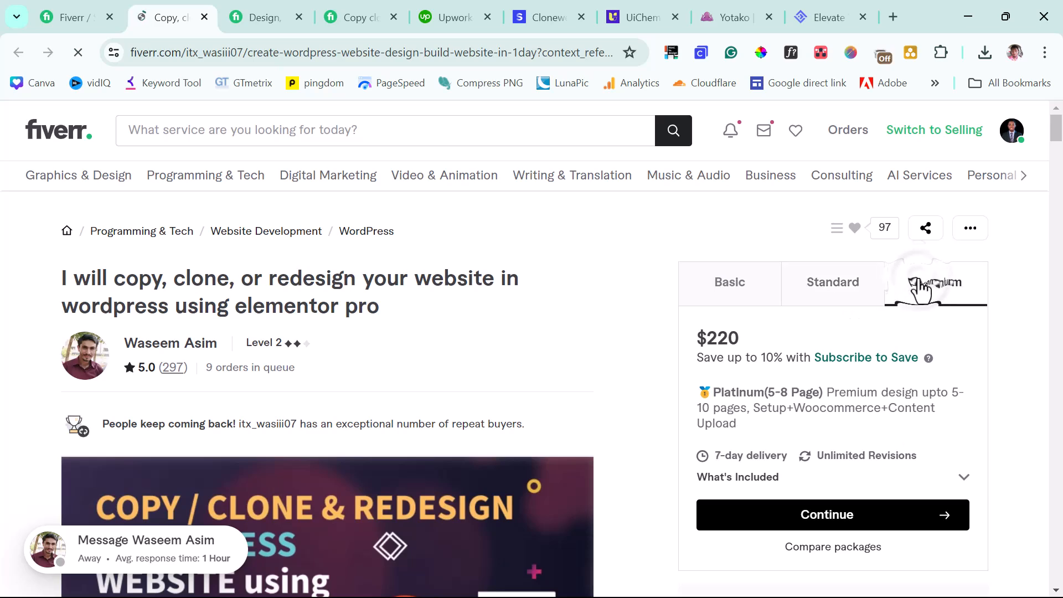
click(935, 282)
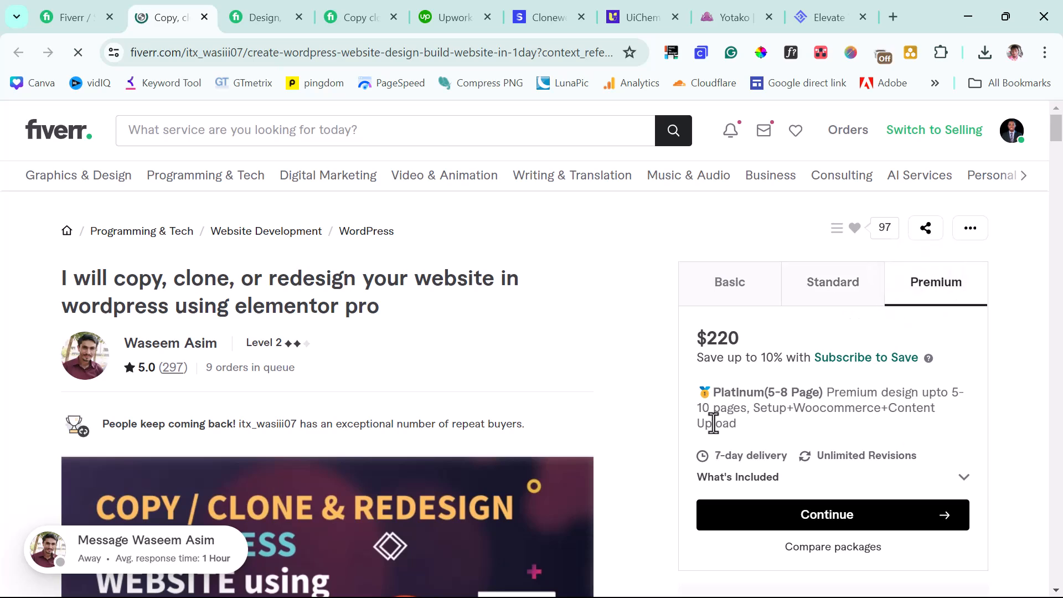
click(449, 17)
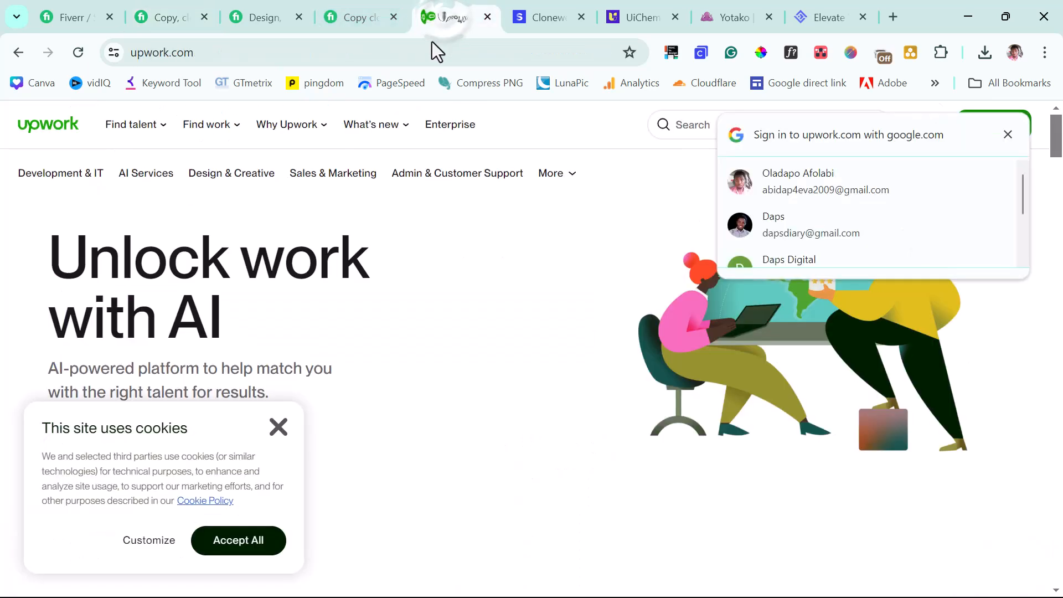
mouse_move(322, 390)
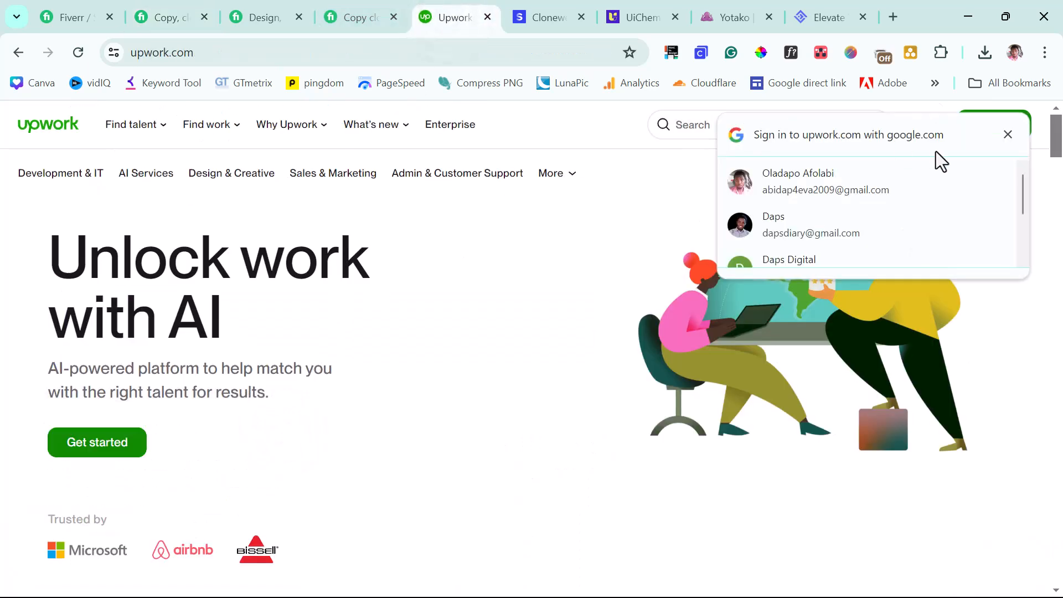
Step: Dismiss the Google sign-in prompt and search Upwork talent for 'clone website'
click(1007, 134)
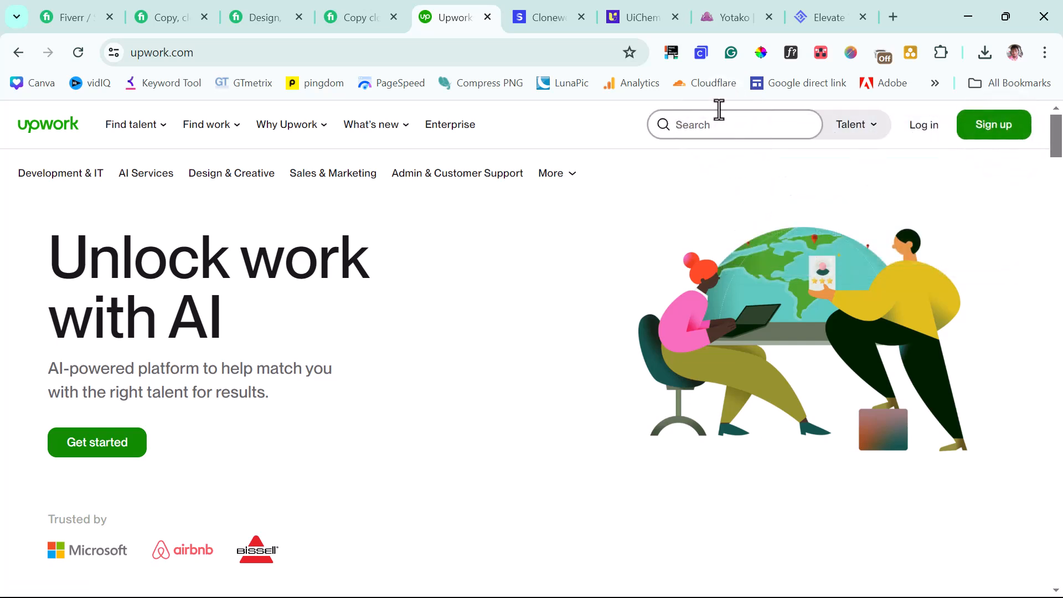
text(clone website)
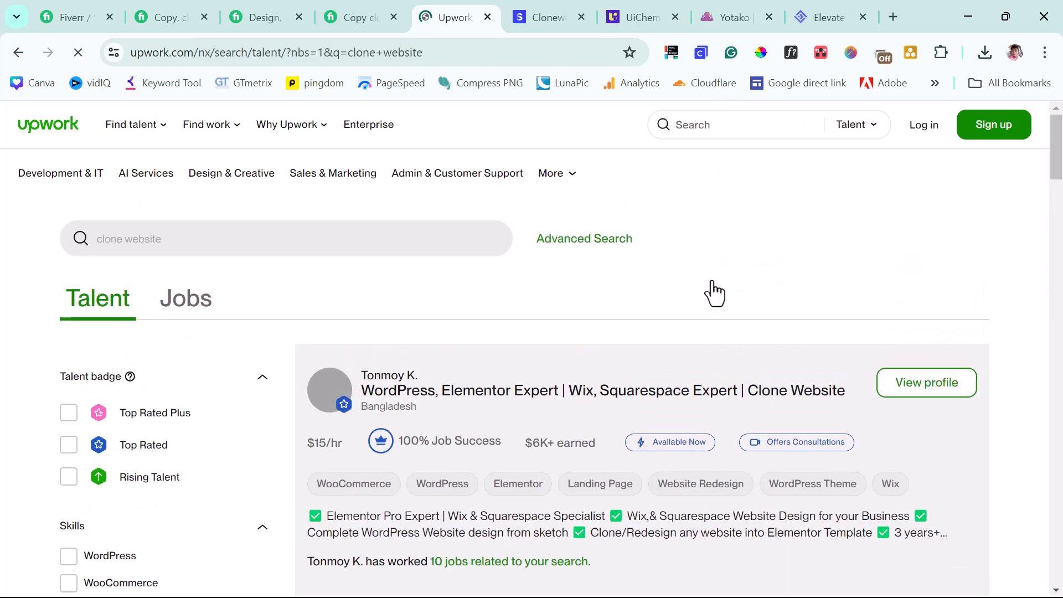
scroll(down, 3)
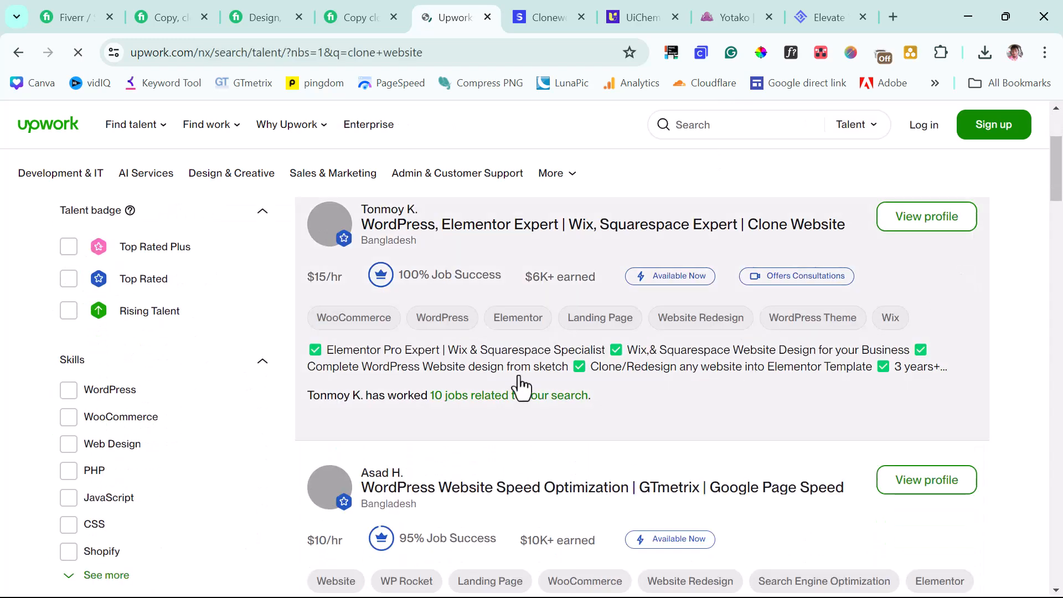
mouse_move(309, 284)
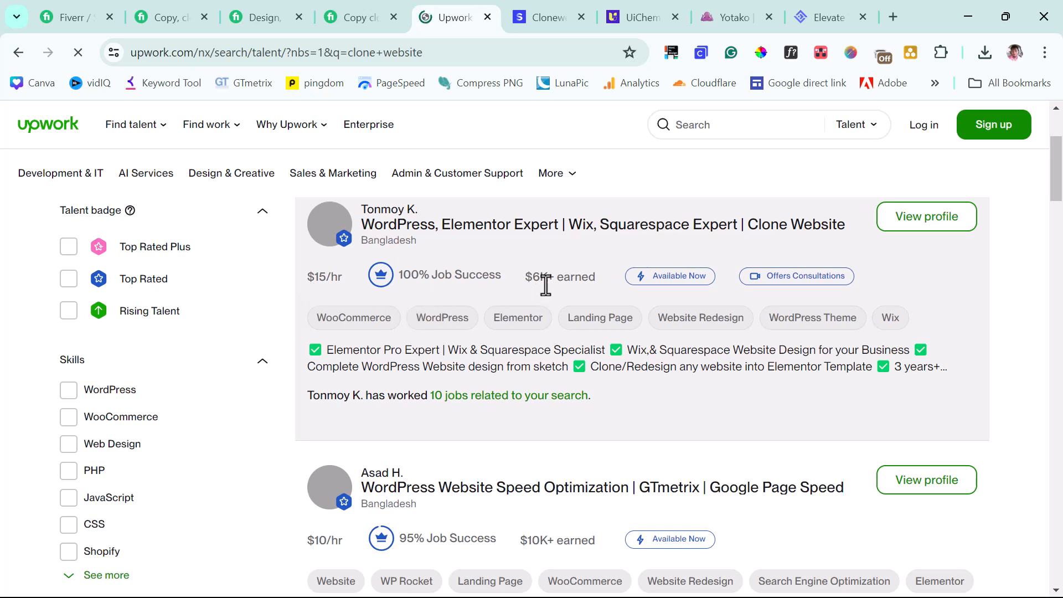
mouse_move(623, 297)
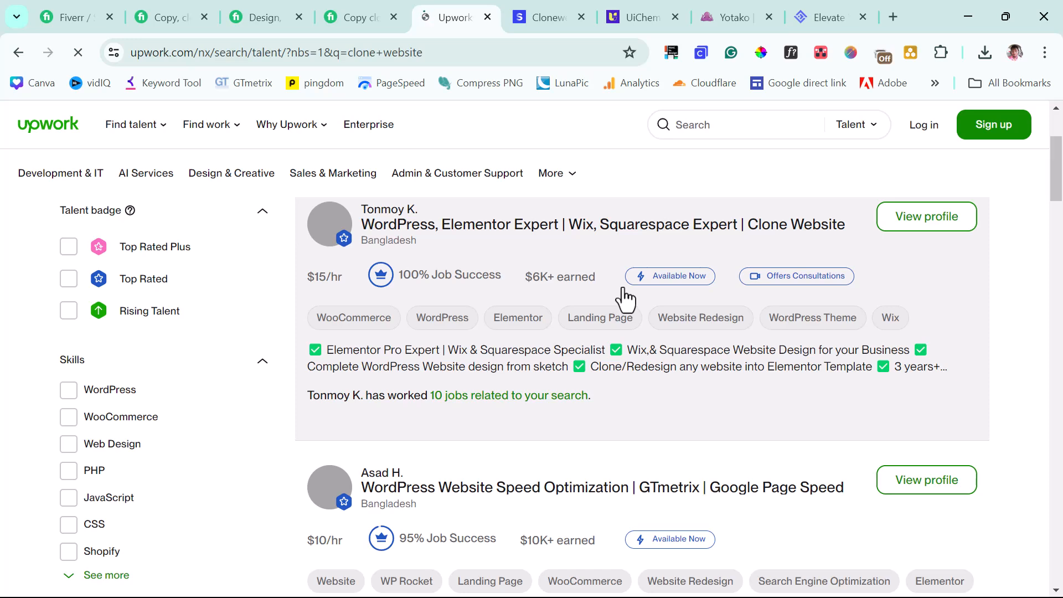
scroll(down, 3)
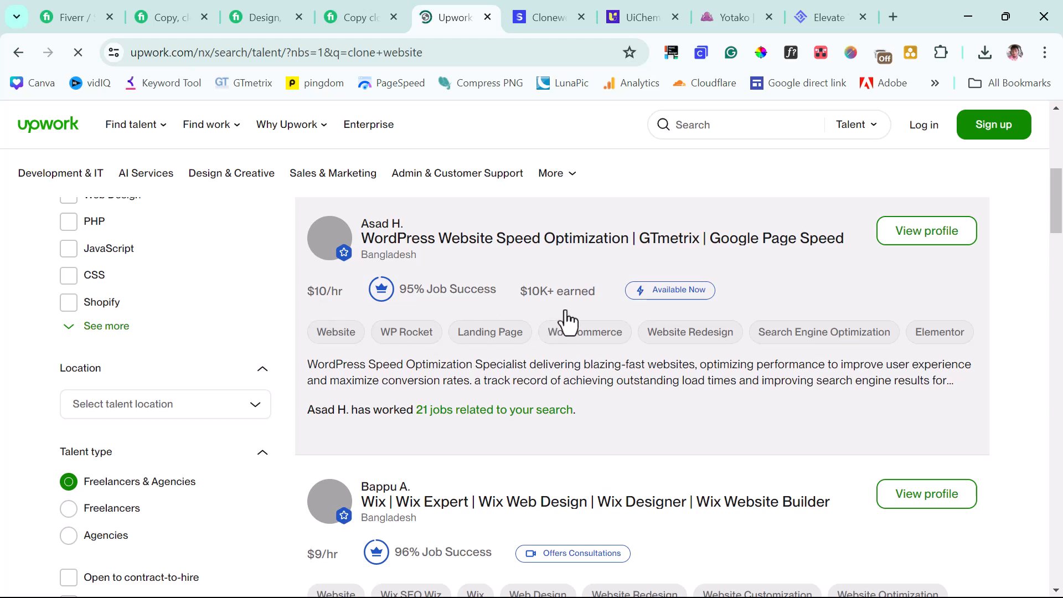
mouse_move(542, 310)
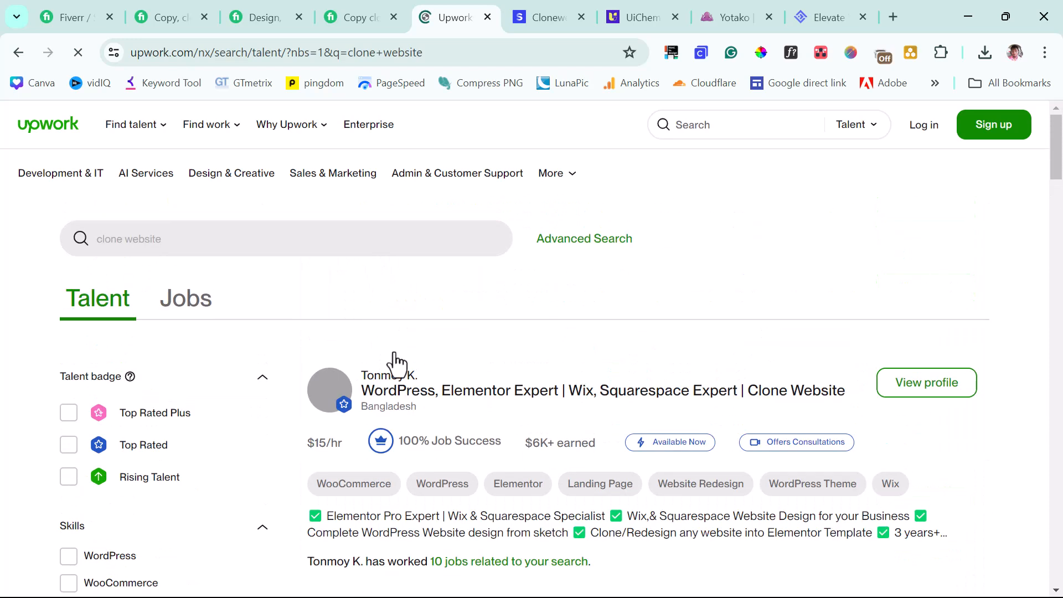
scroll(down, 3)
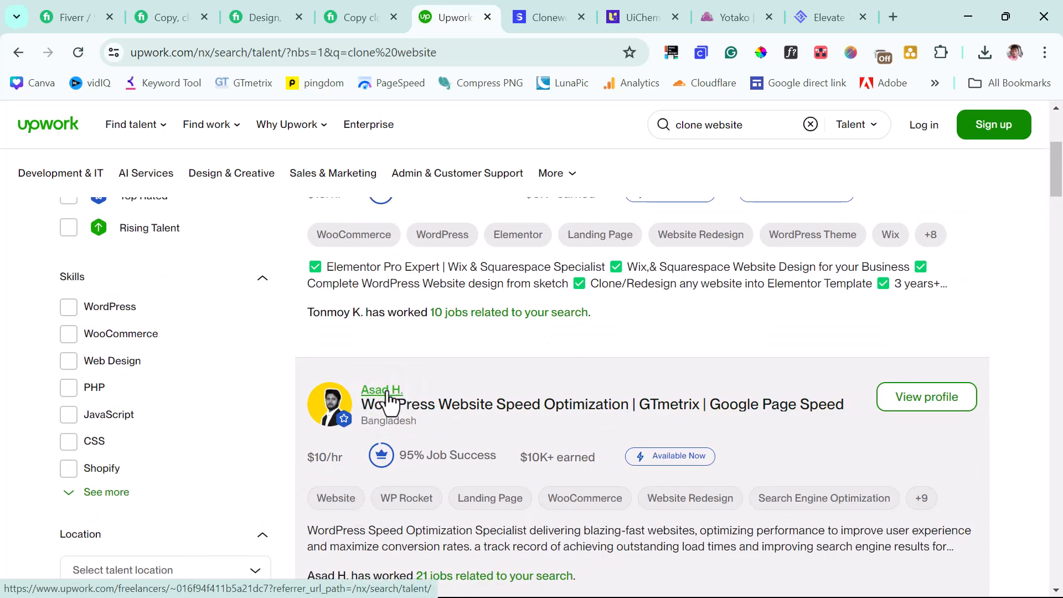
click(380, 388)
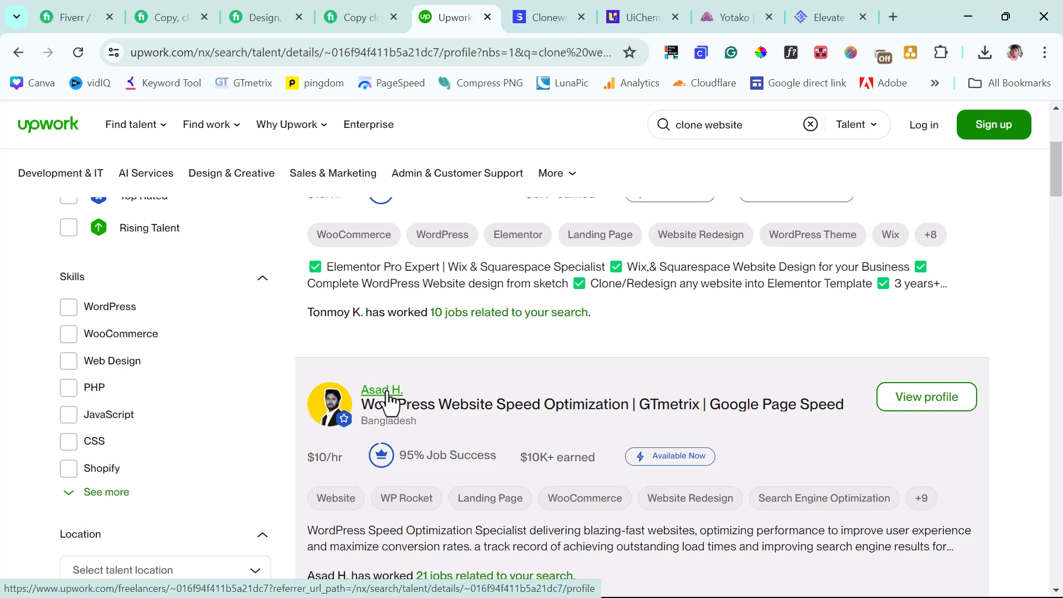
click(546, 17)
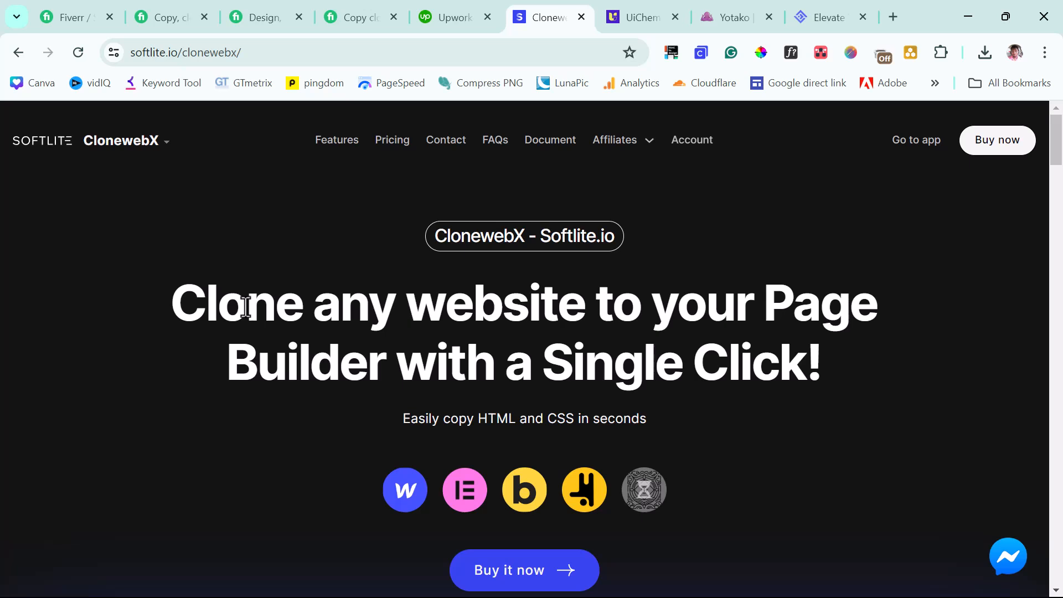
Step: Check CloneWebX's supported builders (Webflow, Elementor, Bricks, Breakdance, Gutenberg), then move to UiChemy
scroll(down, 3)
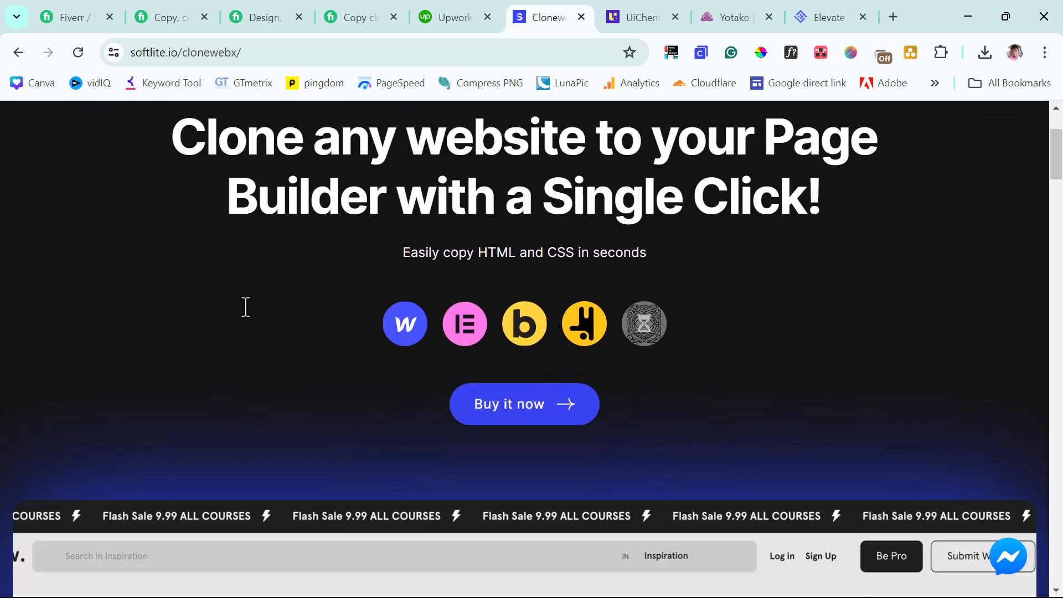
mouse_move(406, 323)
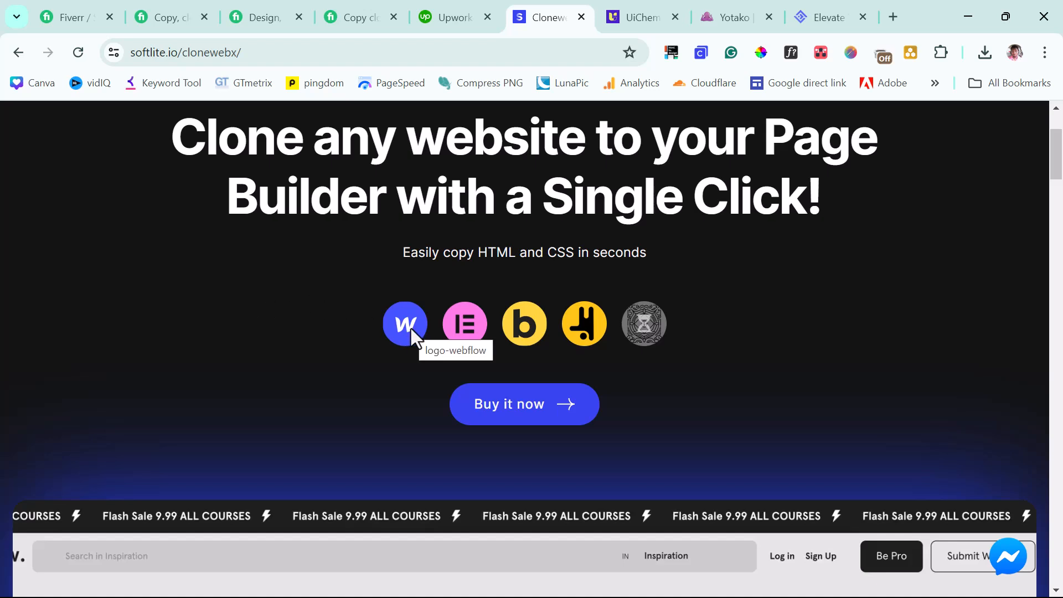
mouse_move(543, 326)
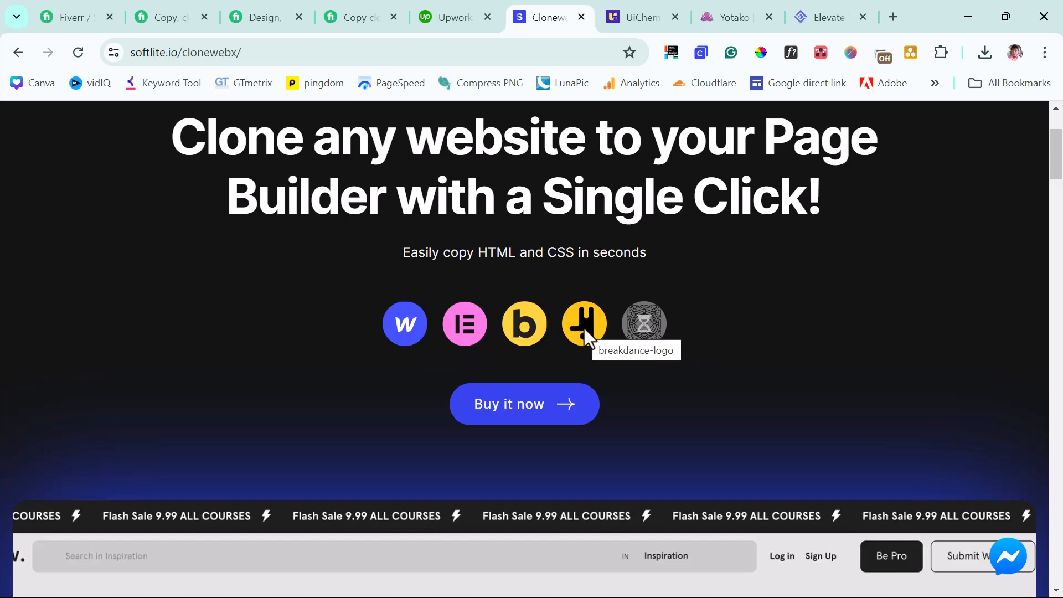
mouse_move(667, 332)
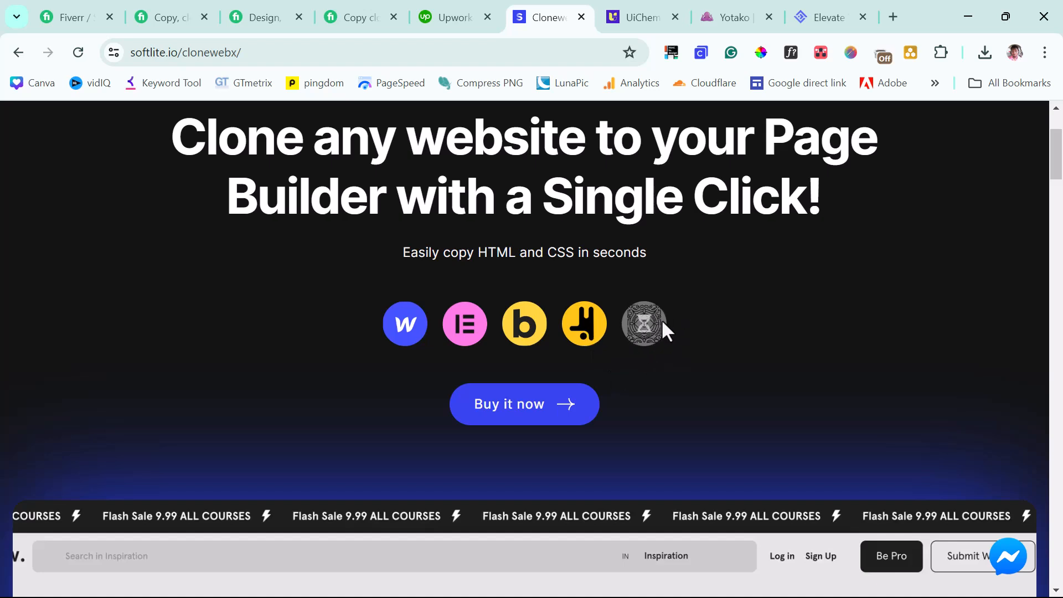
mouse_move(642, 323)
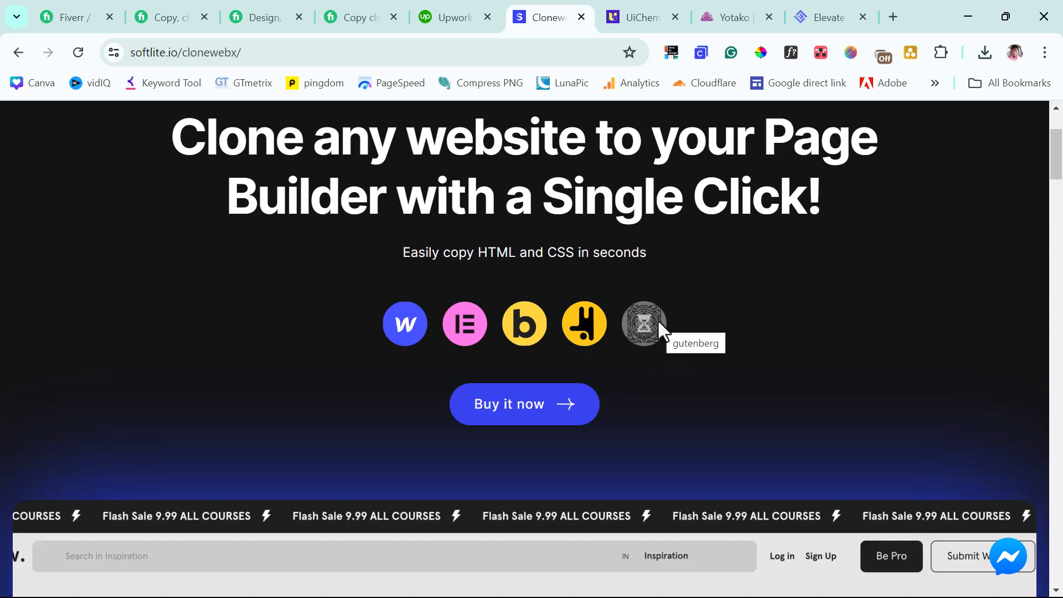
click(638, 17)
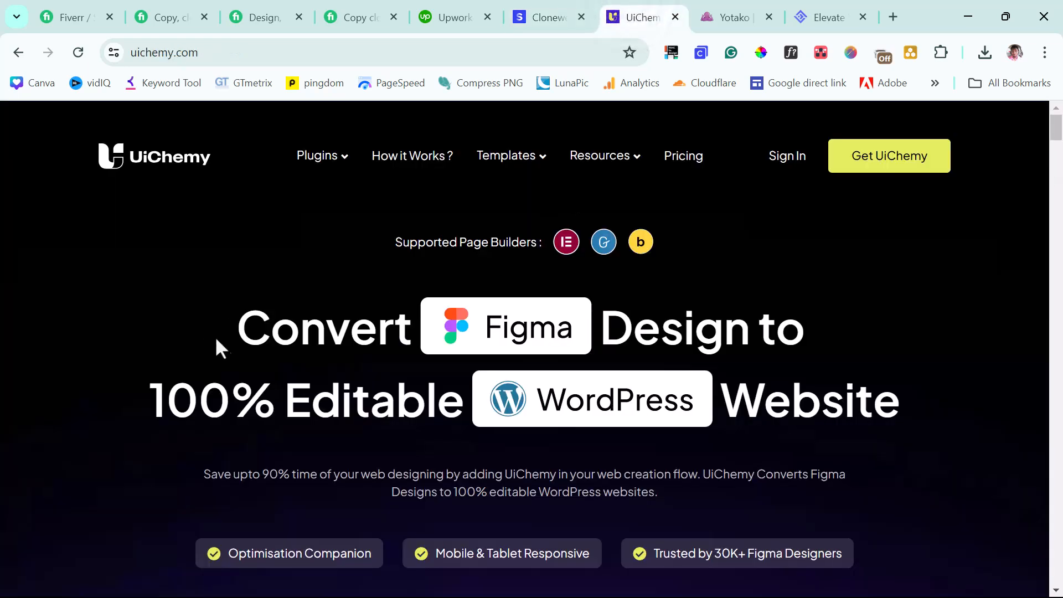
mouse_move(820, 309)
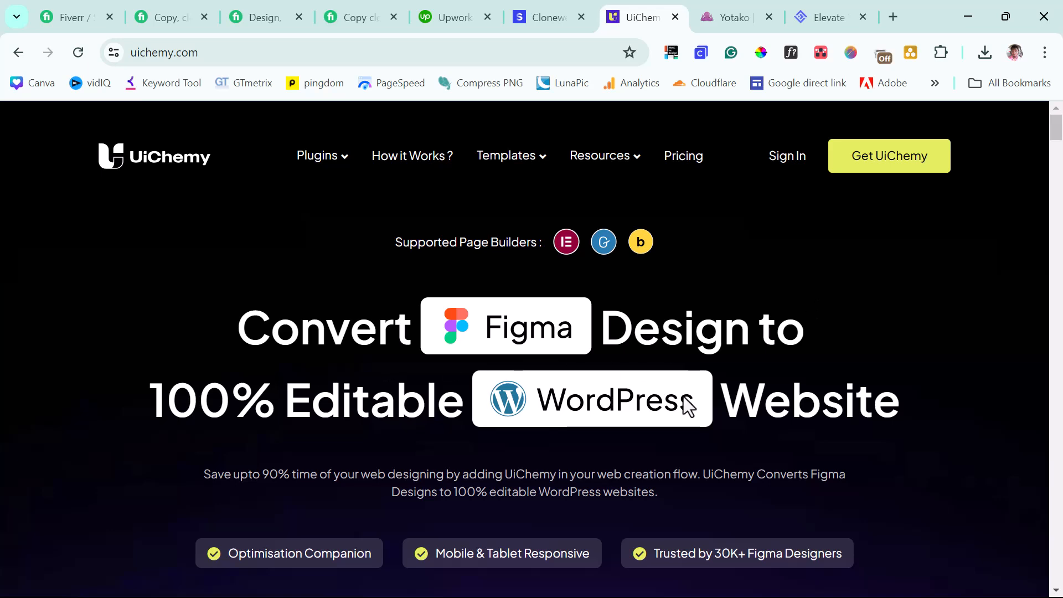
Step: Browse UiChemy's Figma converters for Elementor, Gutenberg and Bricks down the page
scroll(down, 3)
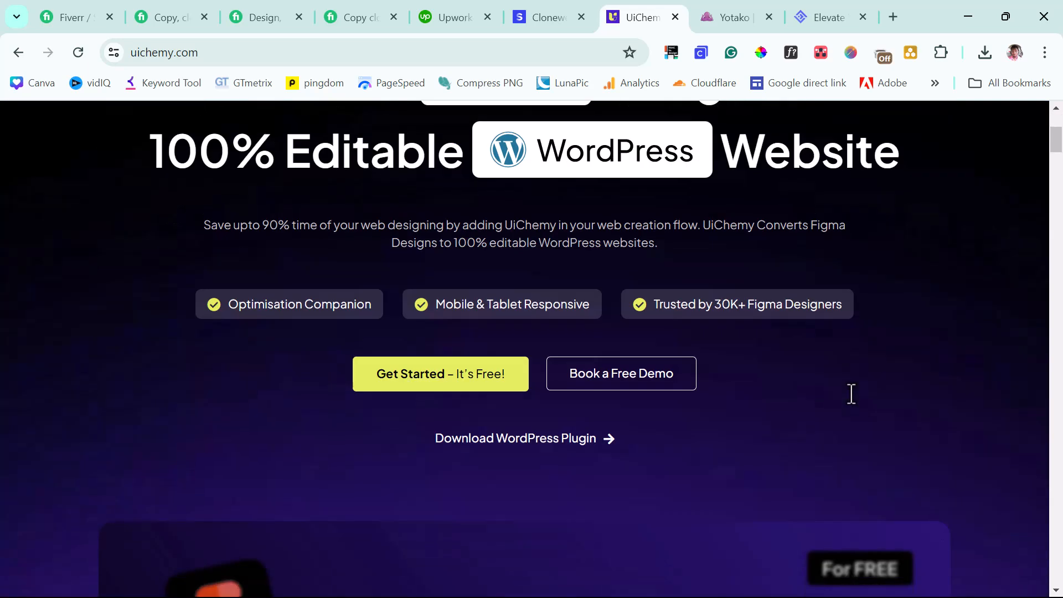
scroll(down, 3)
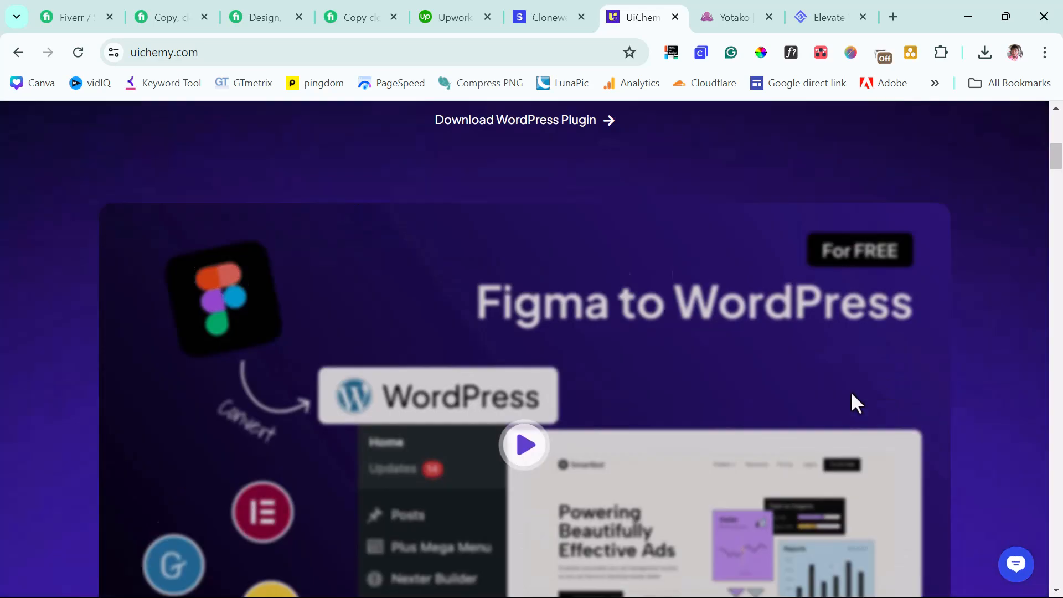
scroll(down, 3)
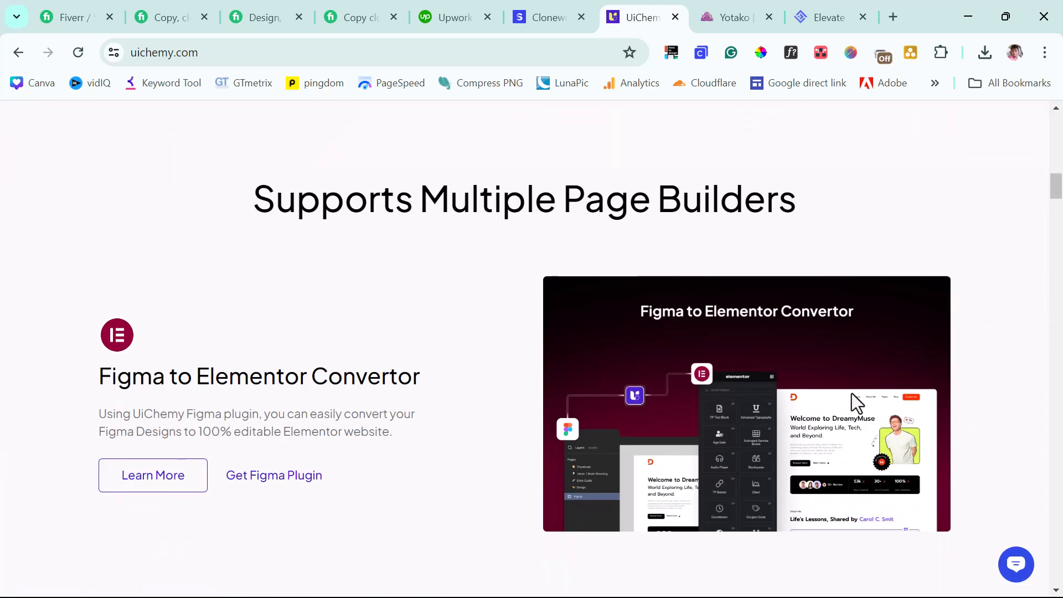
scroll(down, 3)
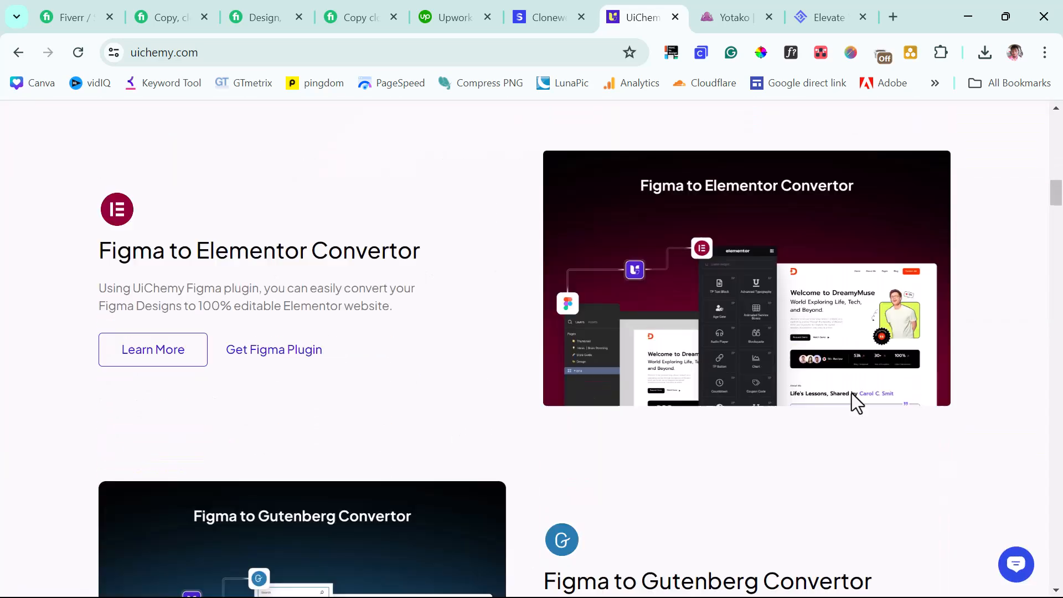
scroll(down, 3)
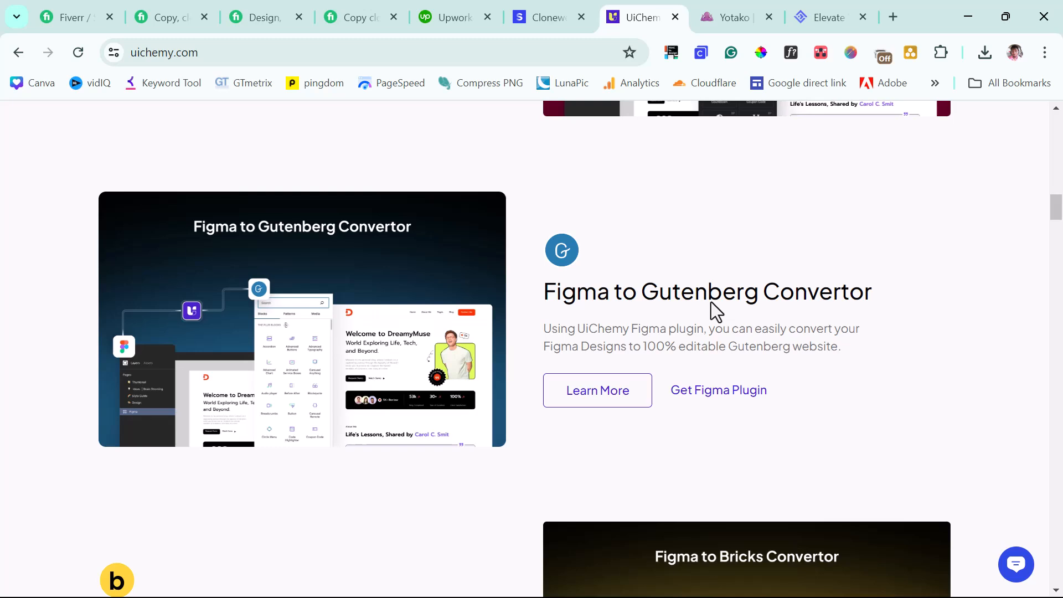
mouse_move(891, 285)
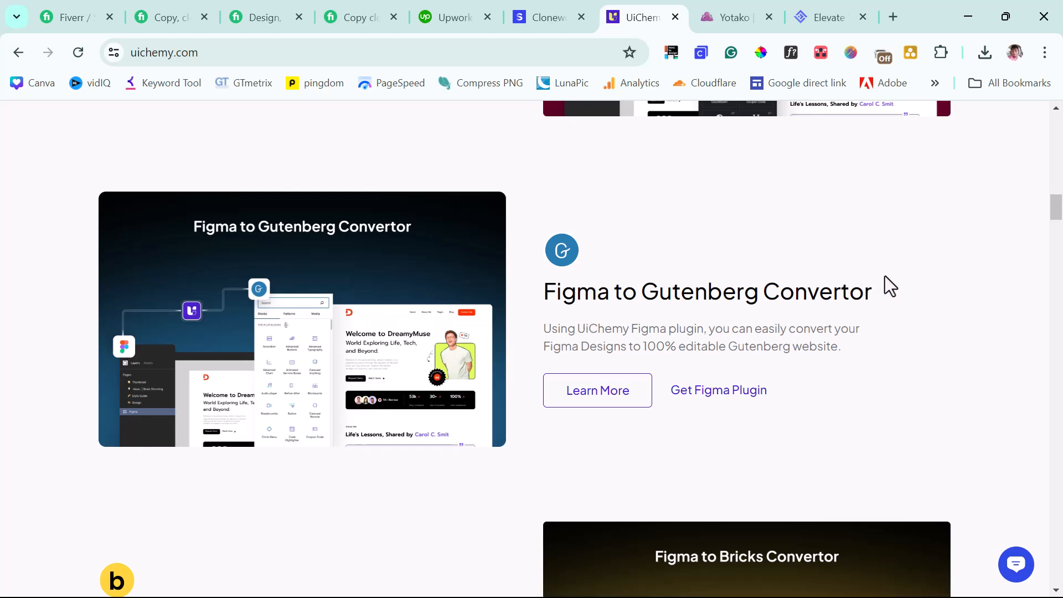
mouse_move(902, 313)
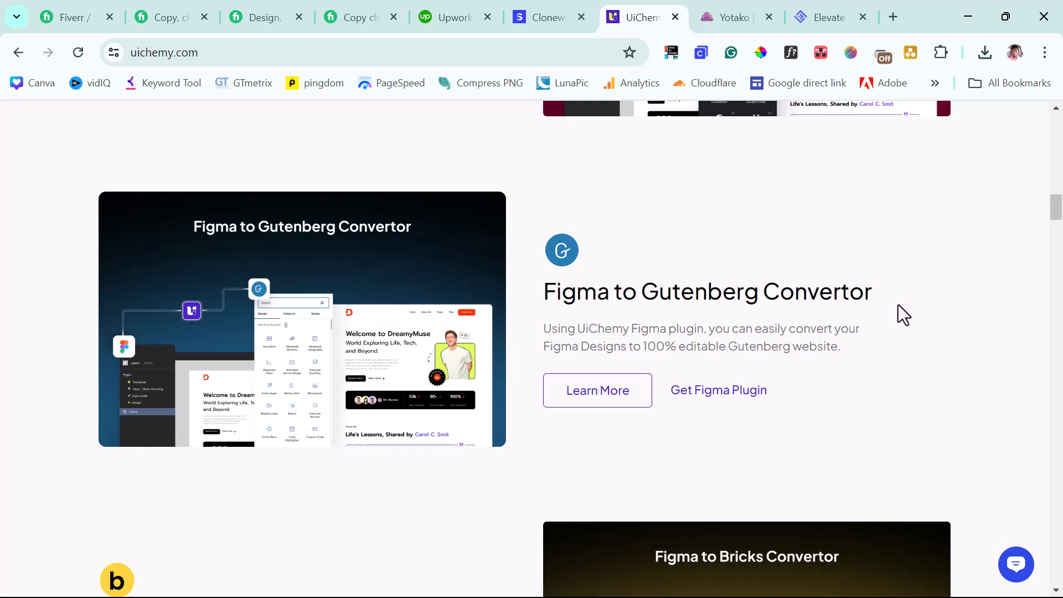
scroll(down, 3)
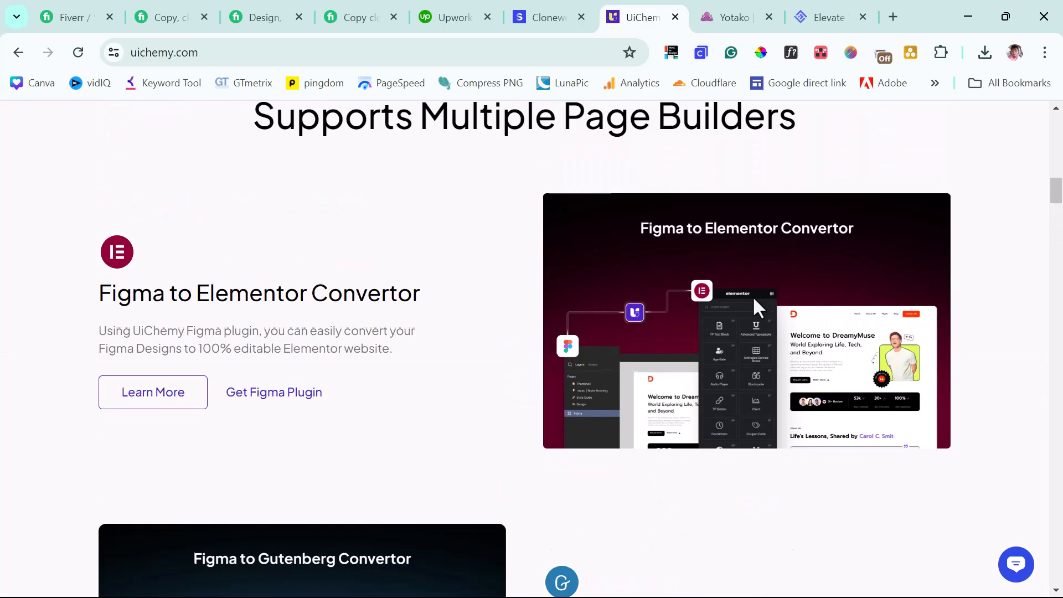
scroll(down, 3)
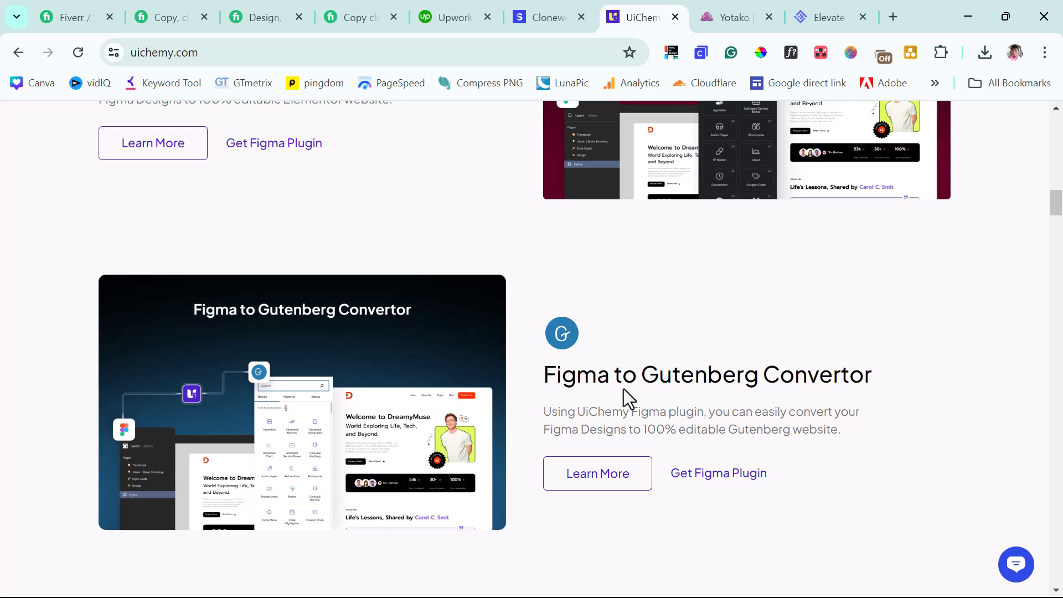
scroll(down, 3)
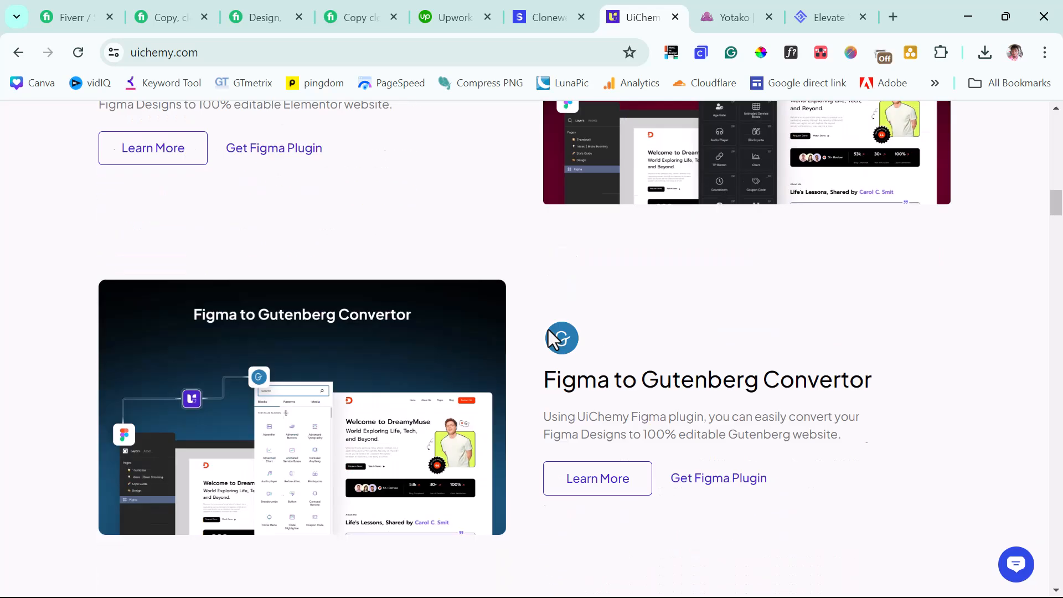
scroll(down, 3)
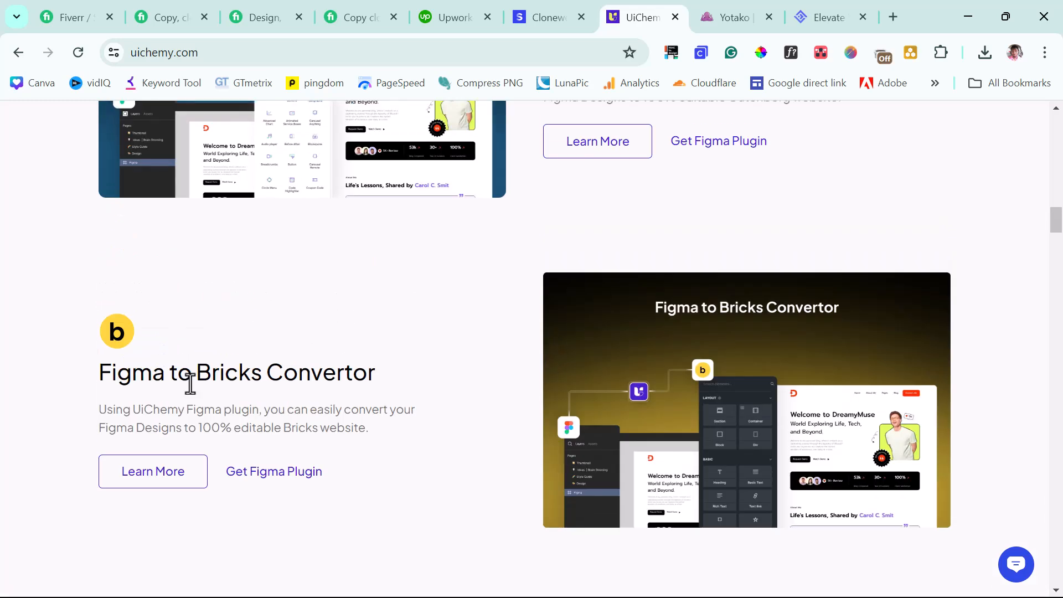
Step: Check the Yotako site, revisit the Fiverr results, and land on the 10Web AI builder homepage
click(734, 17)
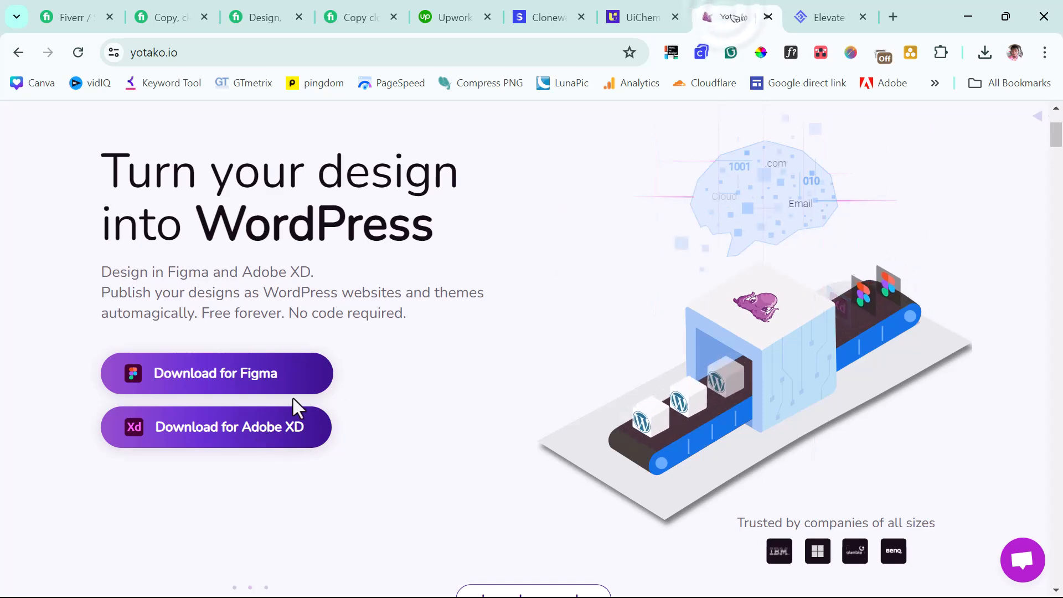
click(64, 16)
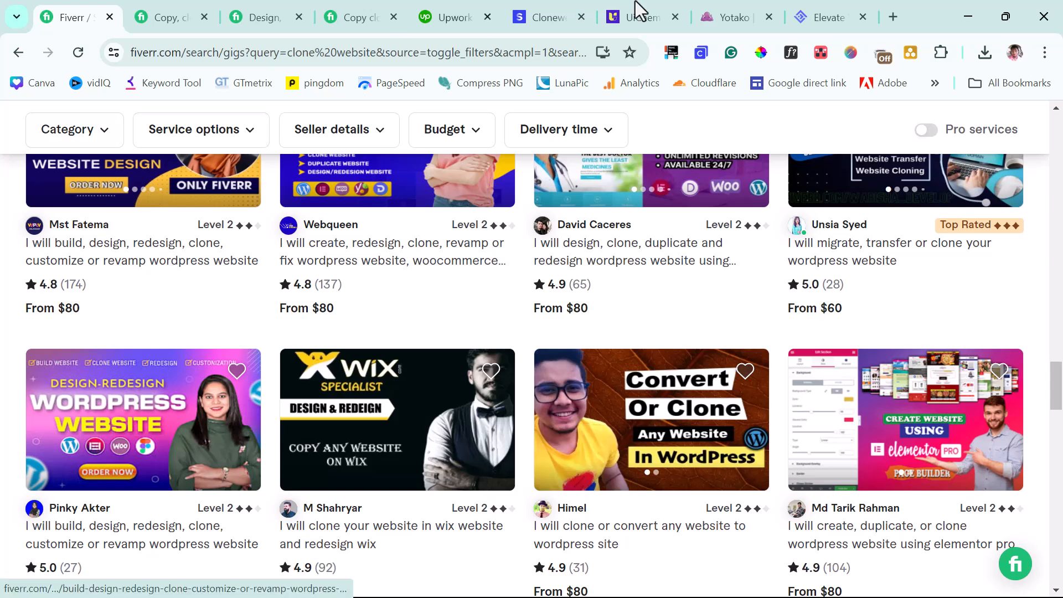
click(821, 17)
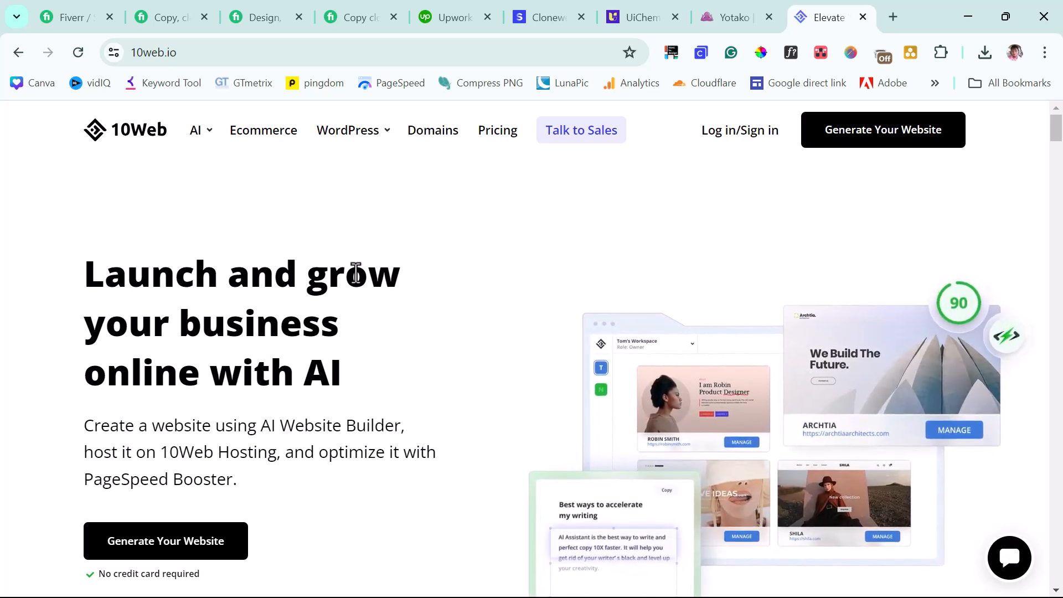
Step: Look over 10Web's homepage past its AI builder pitch and press logos
scroll(down, 3)
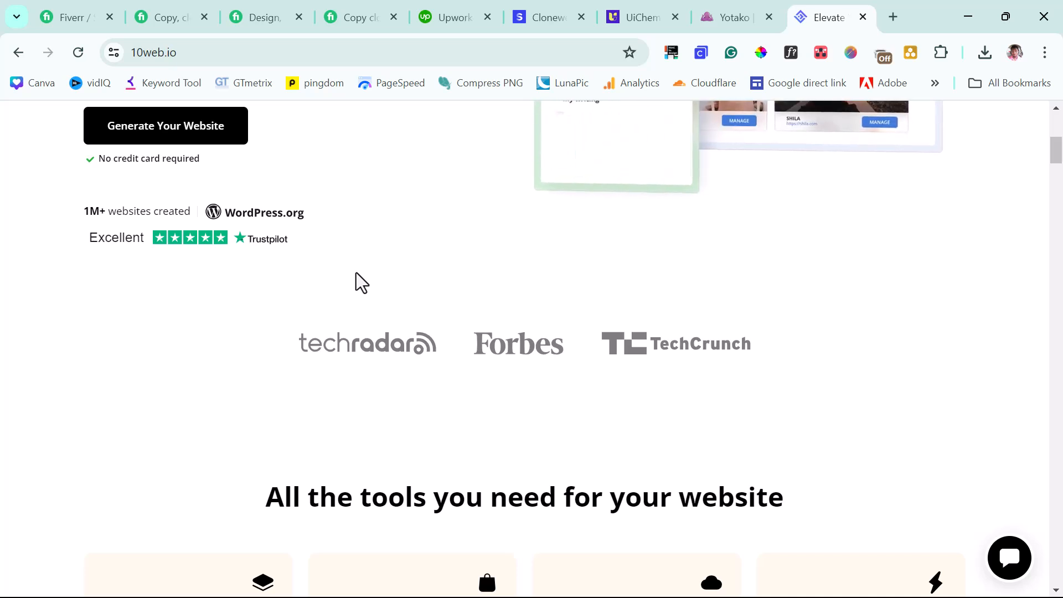
scroll(up, 3)
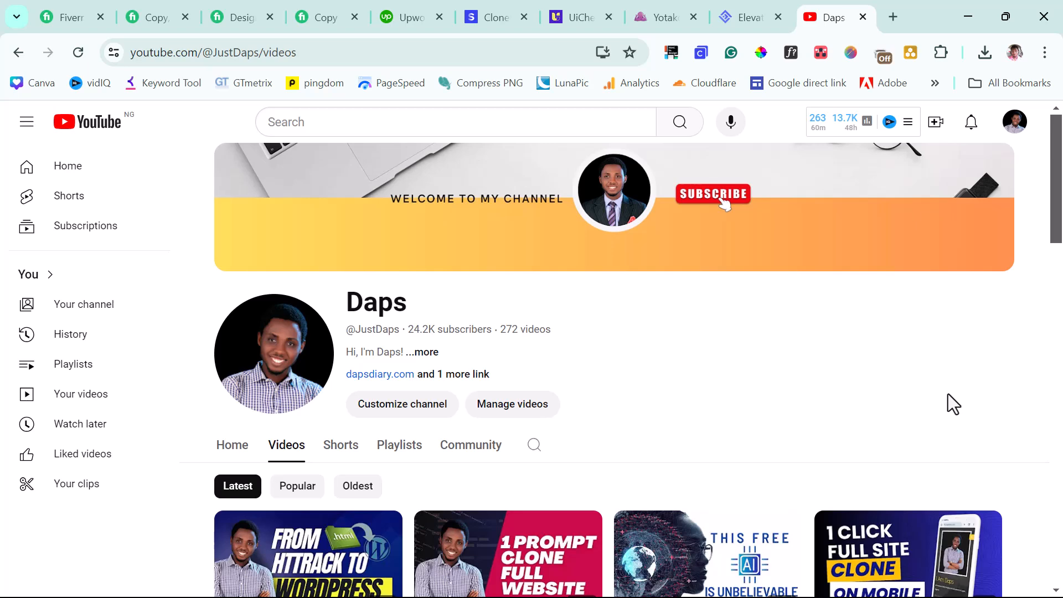
scroll(down, 3)
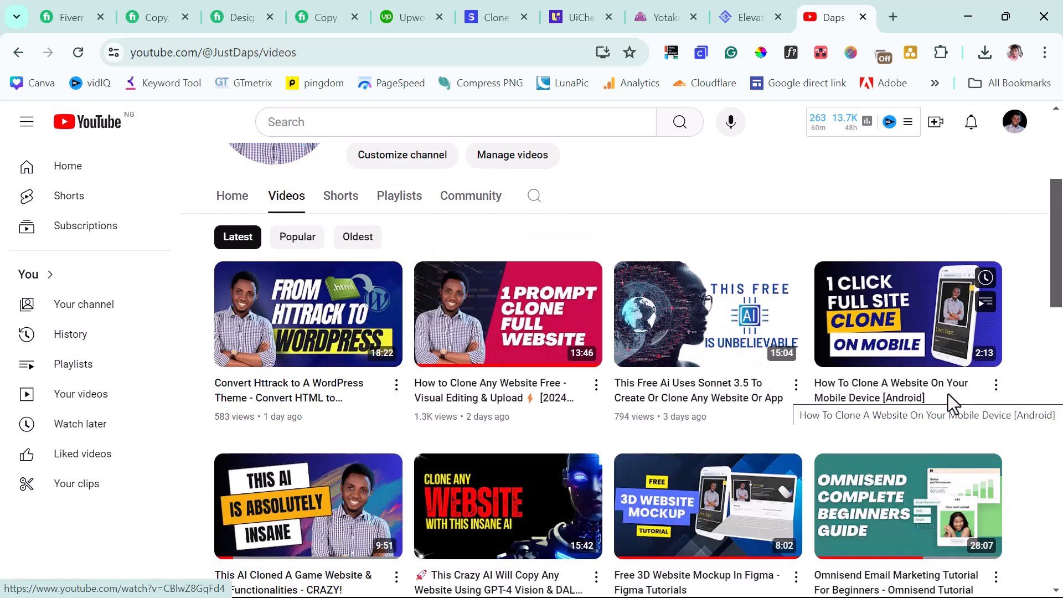
scroll(down, 3)
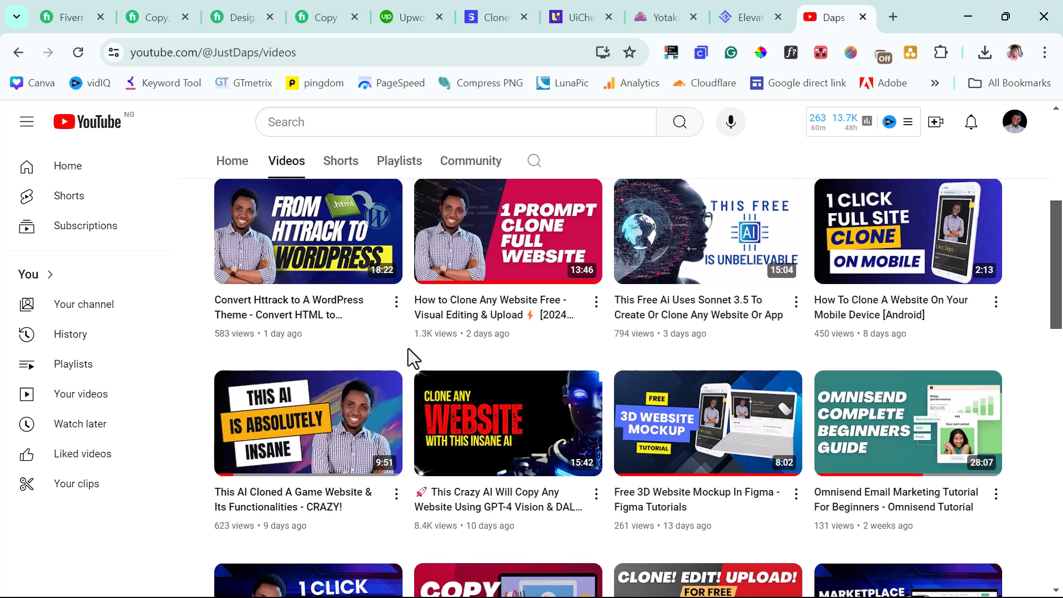
mouse_move(352, 285)
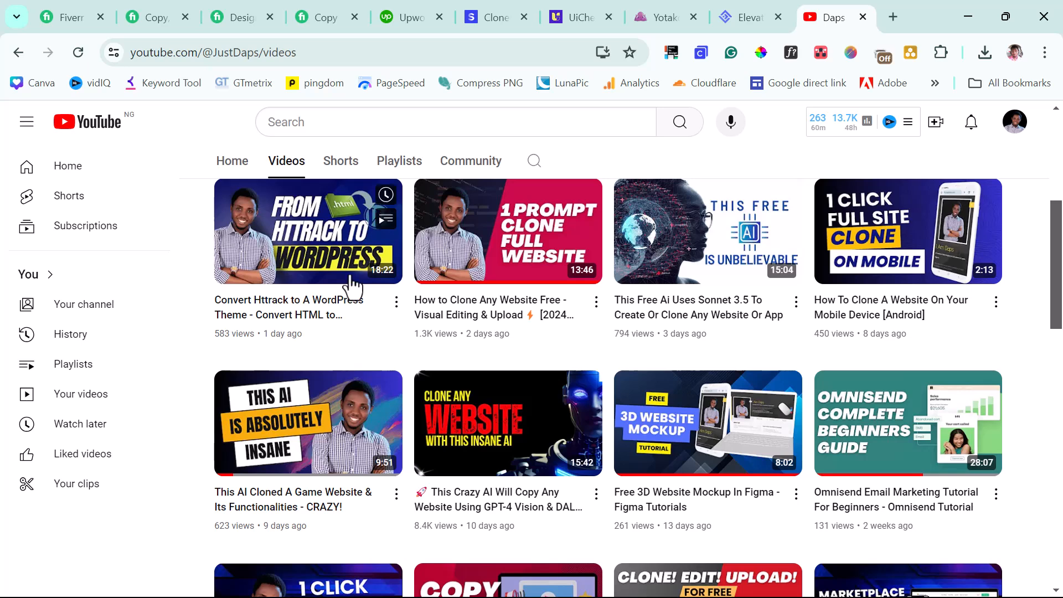
click(64, 16)
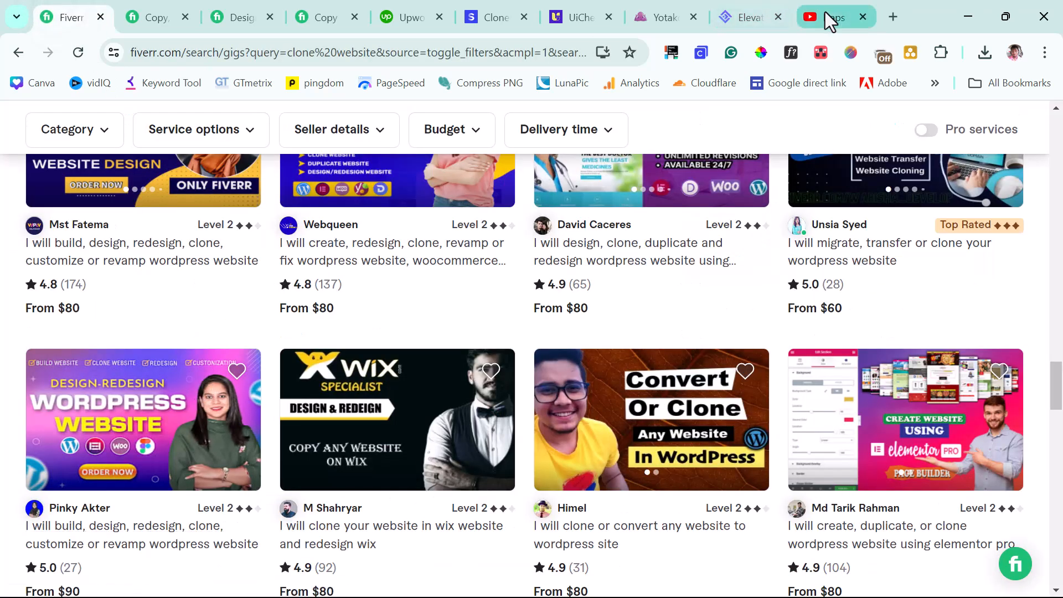
click(833, 17)
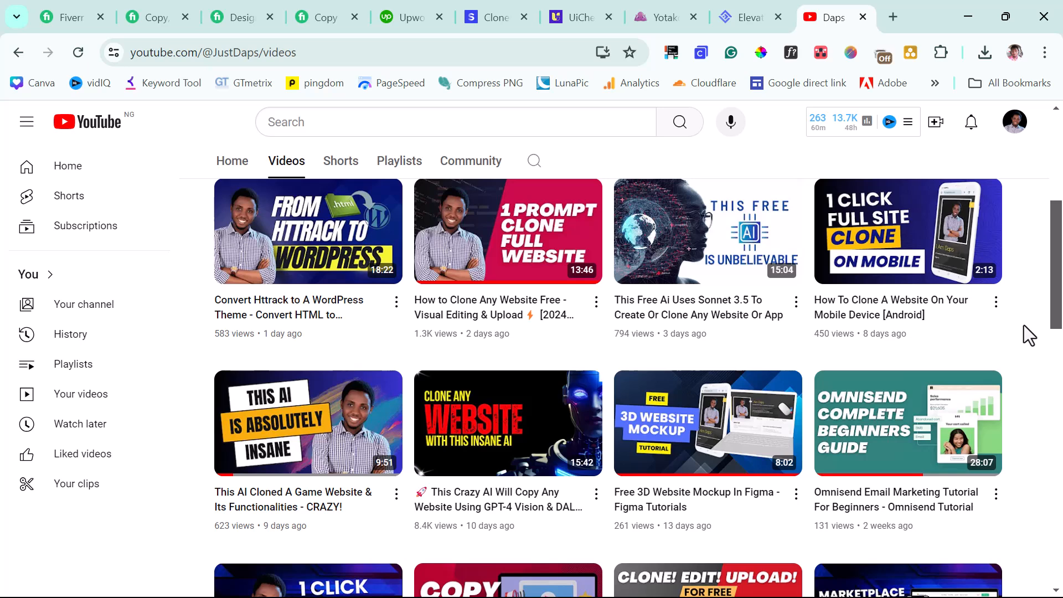
mouse_move(907, 278)
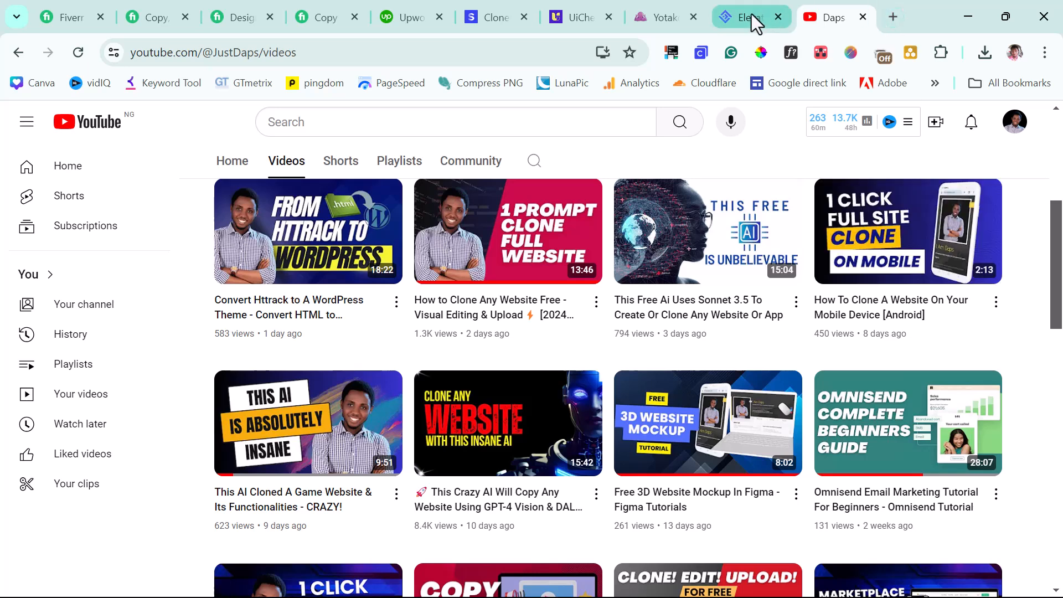
click(745, 16)
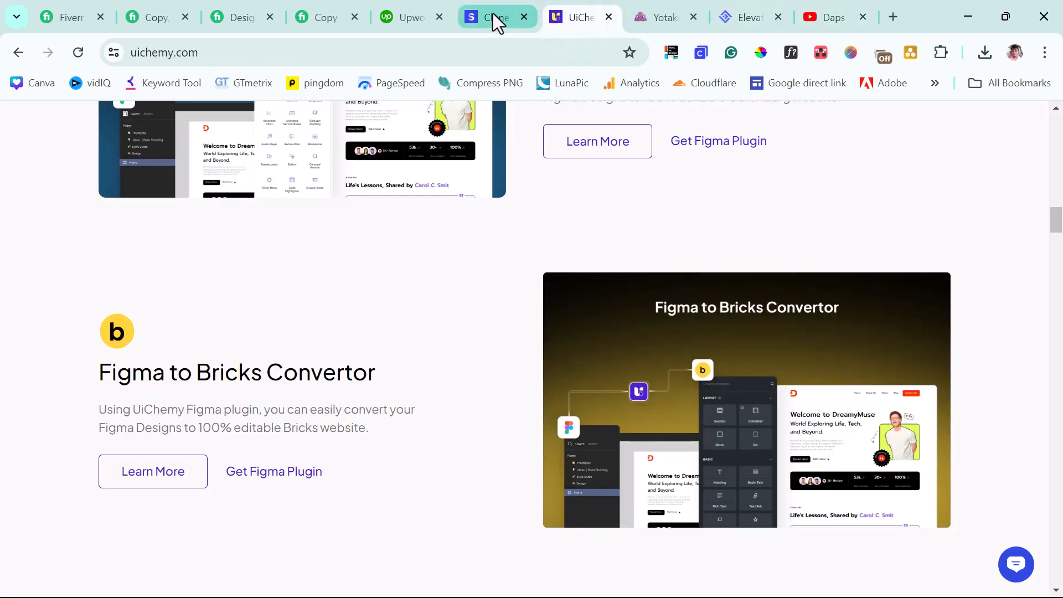
click(495, 17)
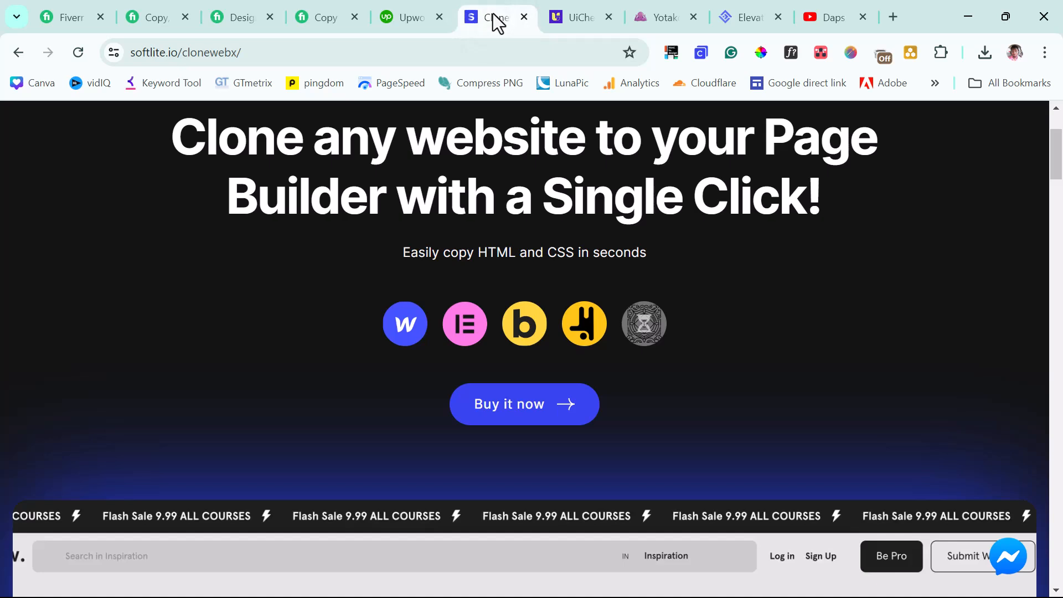
click(830, 17)
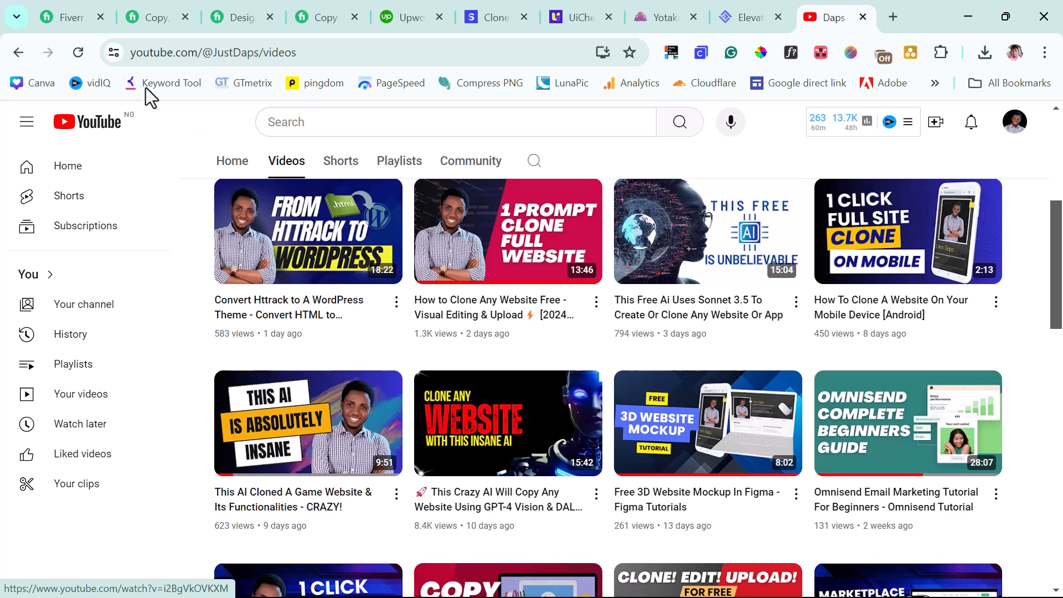
click(64, 17)
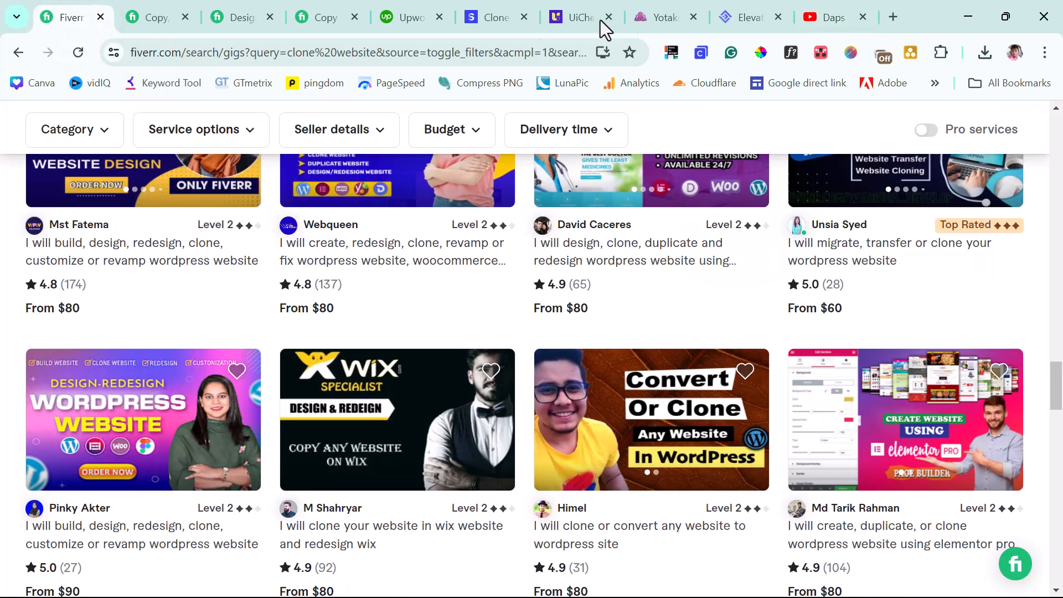
click(829, 16)
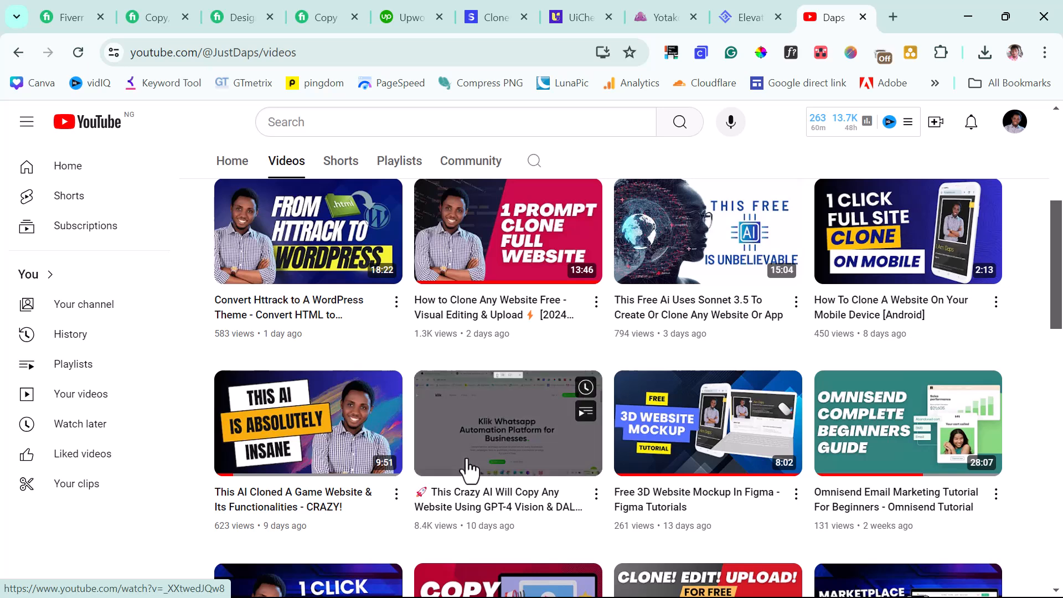
mouse_move(471, 467)
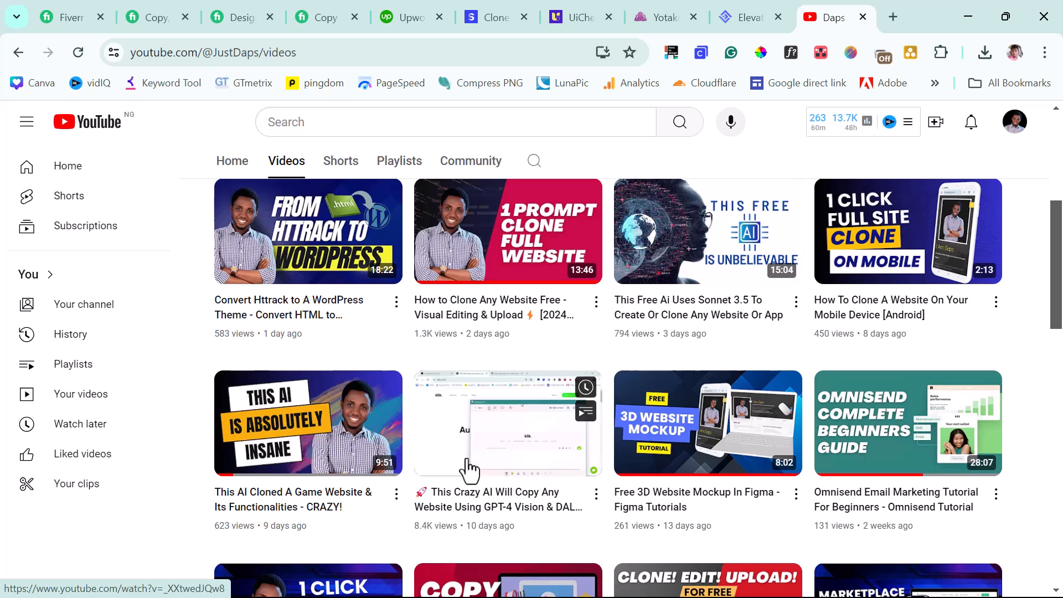
mouse_move(469, 467)
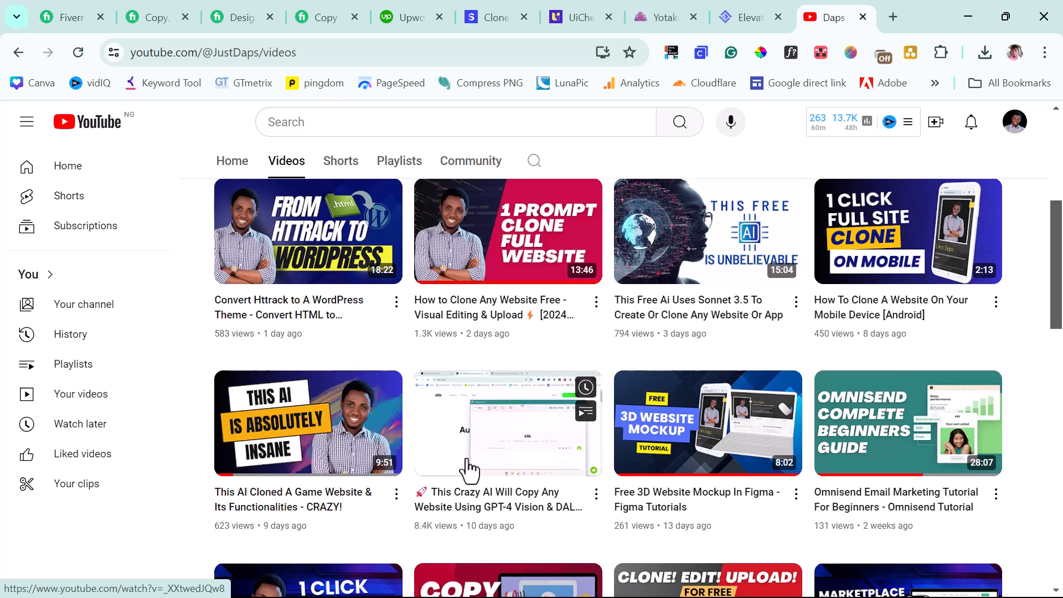
mouse_move(470, 467)
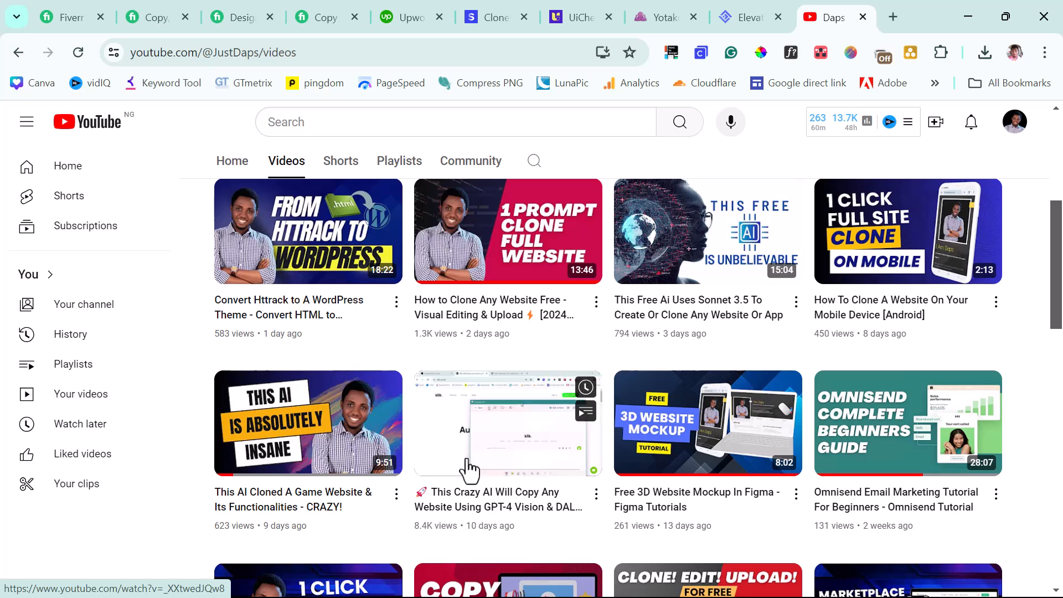
mouse_move(469, 470)
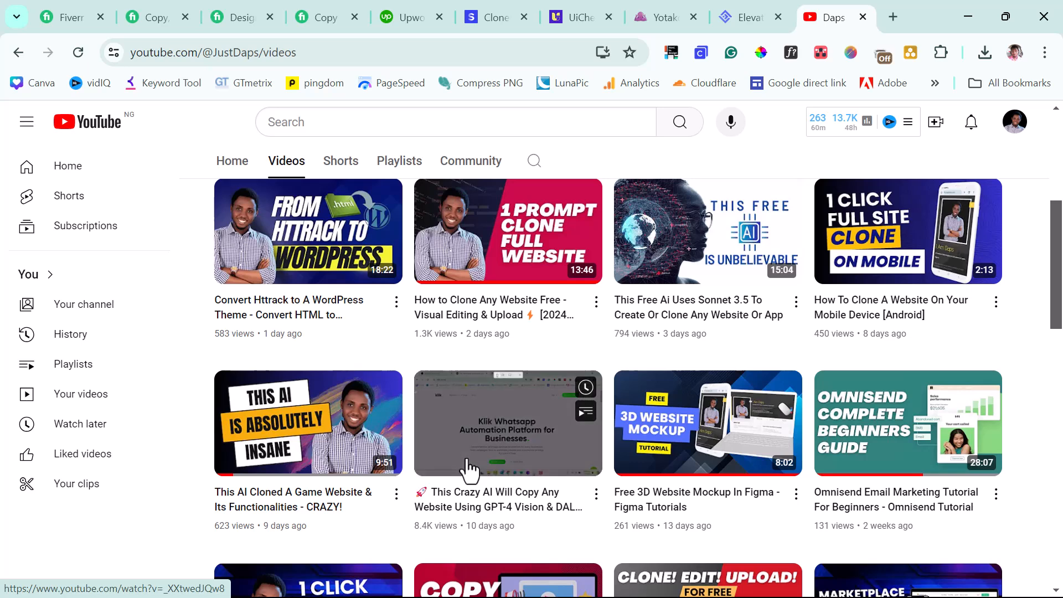
mouse_move(469, 467)
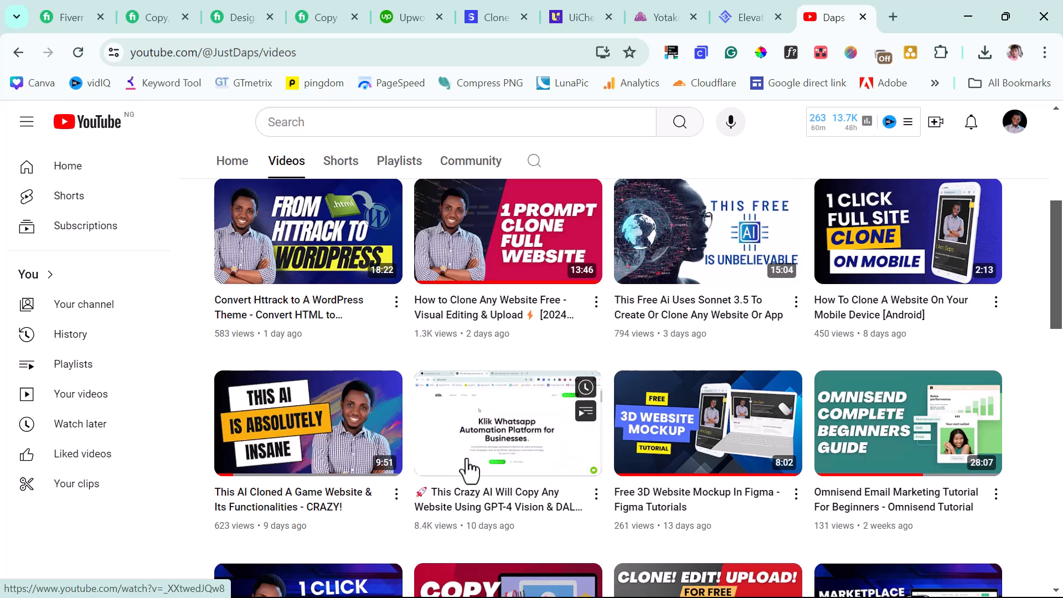
mouse_move(469, 469)
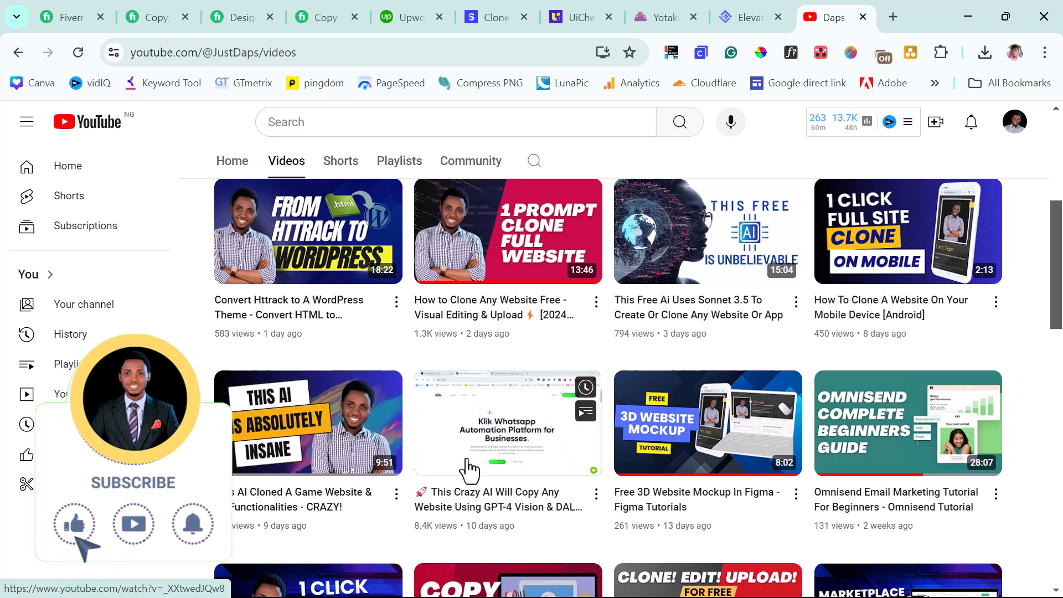
mouse_move(156, 536)
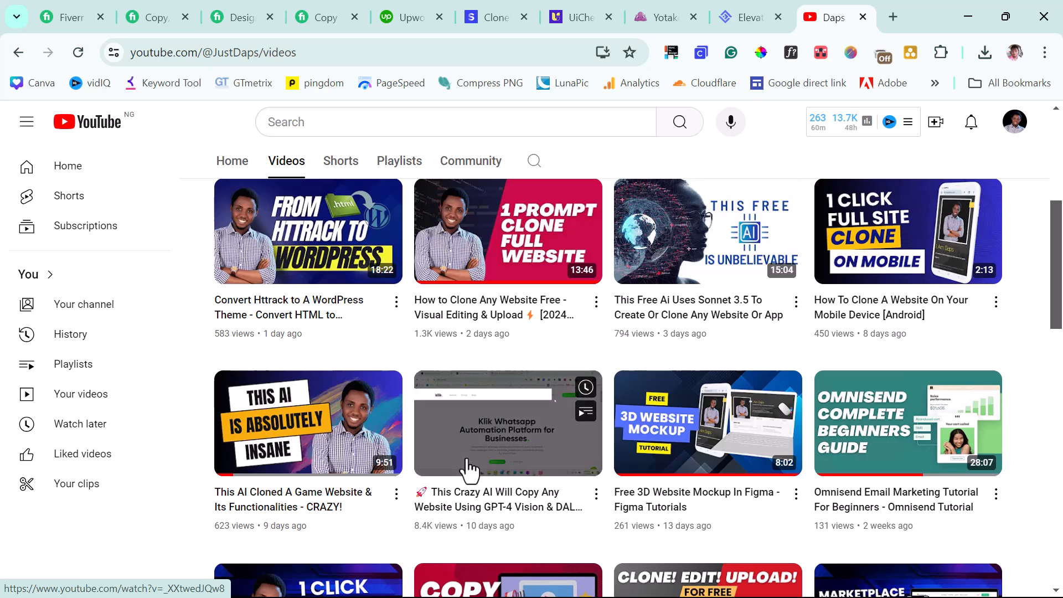
mouse_move(470, 467)
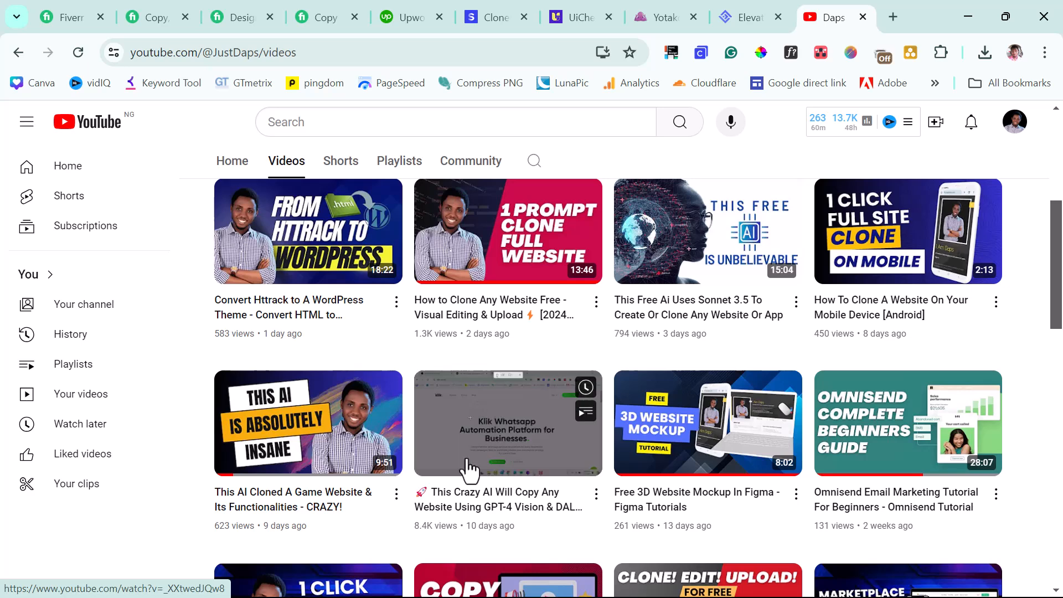
mouse_move(470, 467)
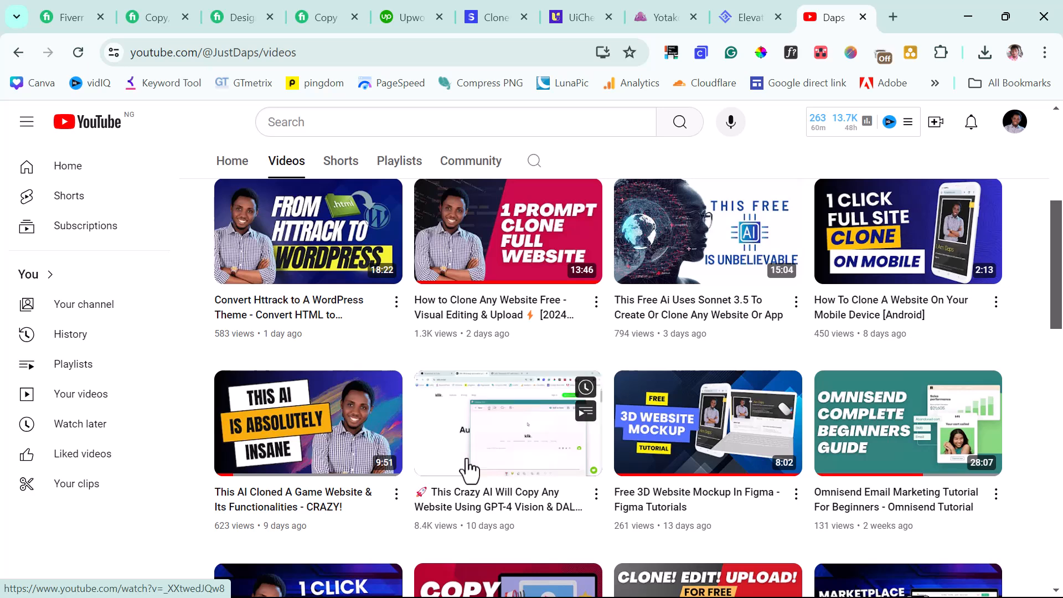